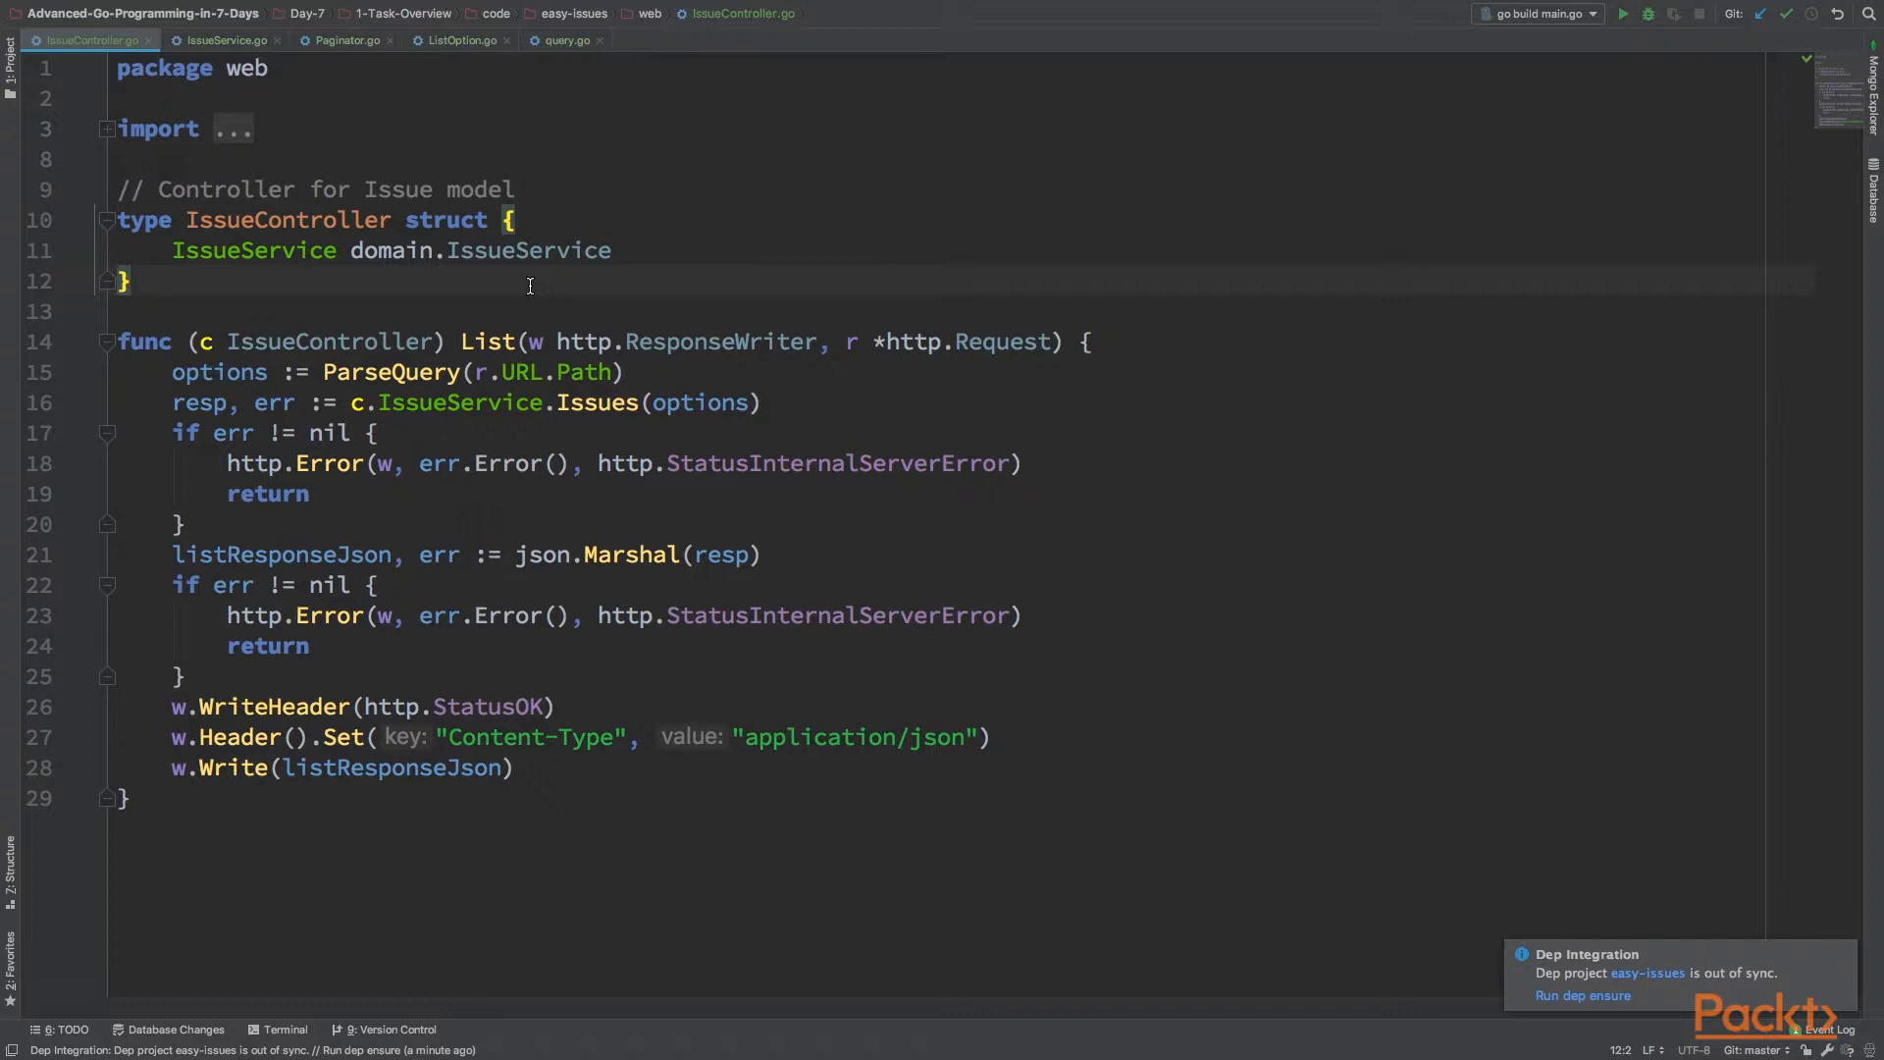
pyautogui.moveTo(512, 228)
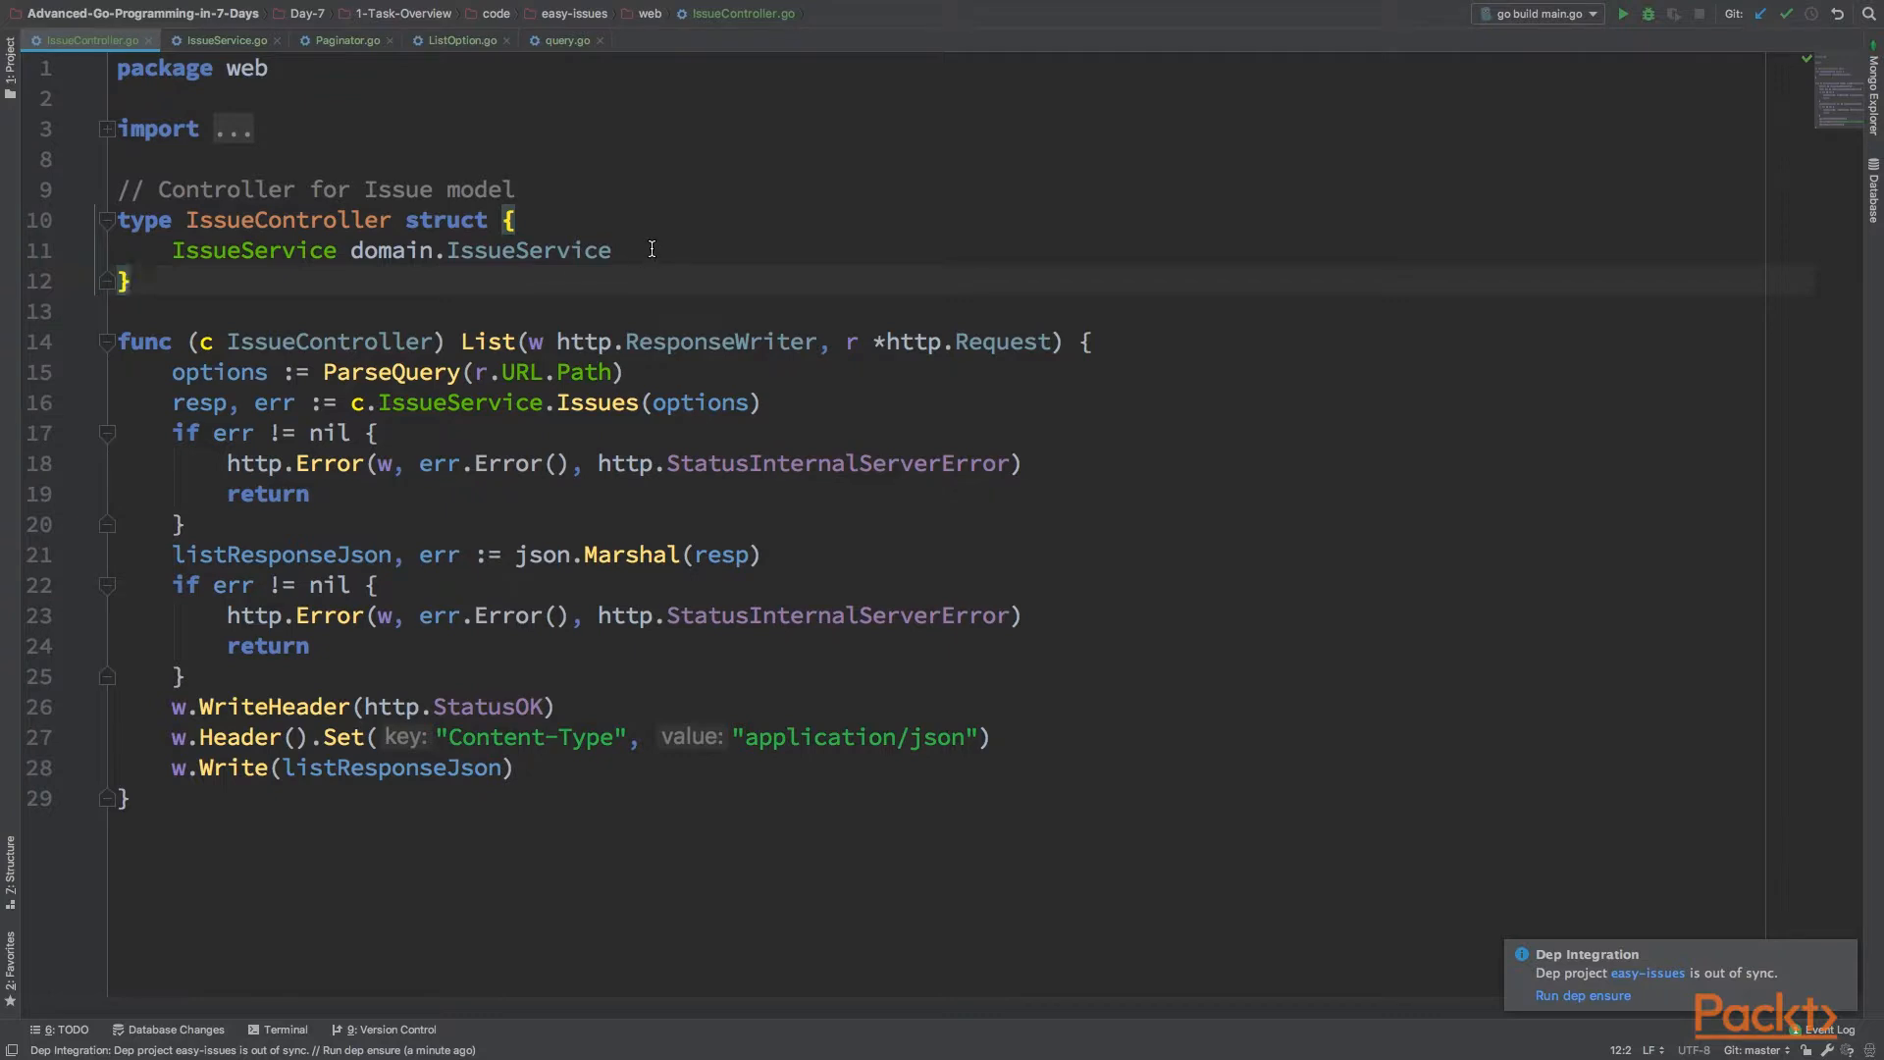
pyautogui.moveTo(621, 278)
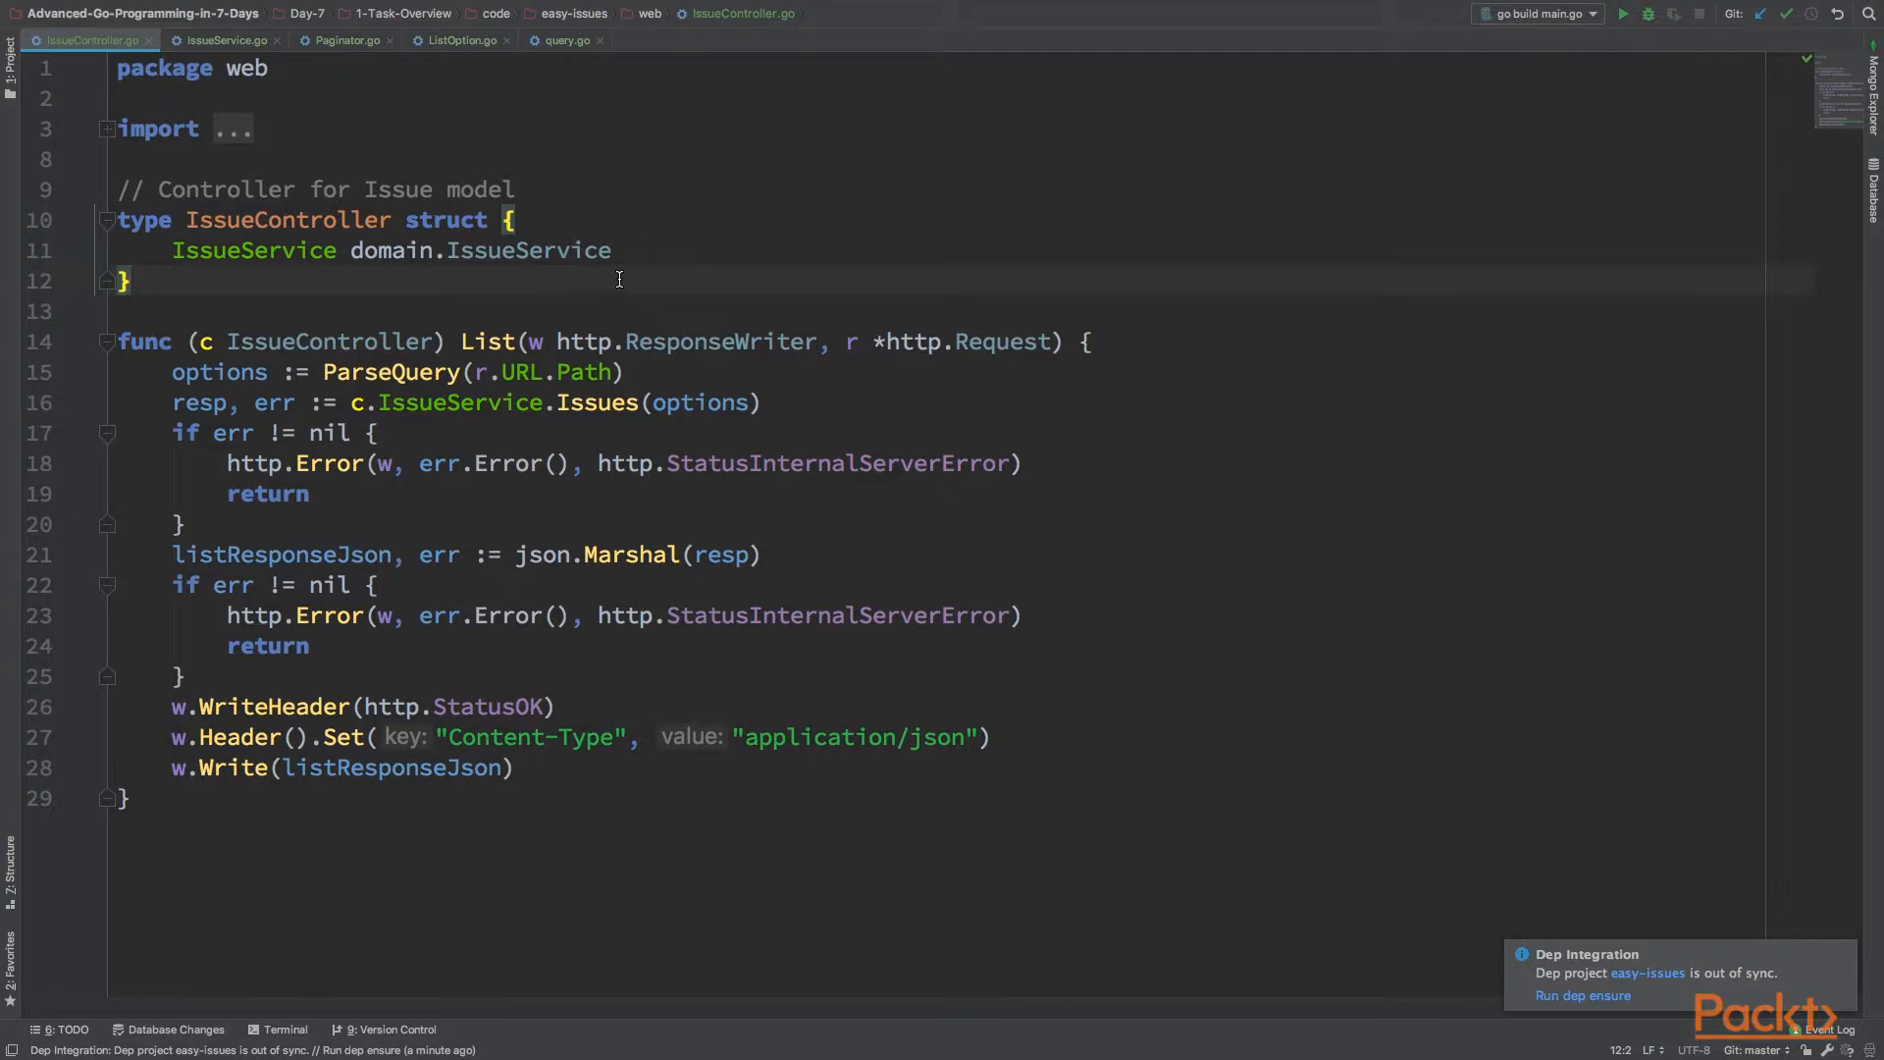
# Show ListOption.go and highlight the ListOptions type name
pyautogui.click(639, 251)
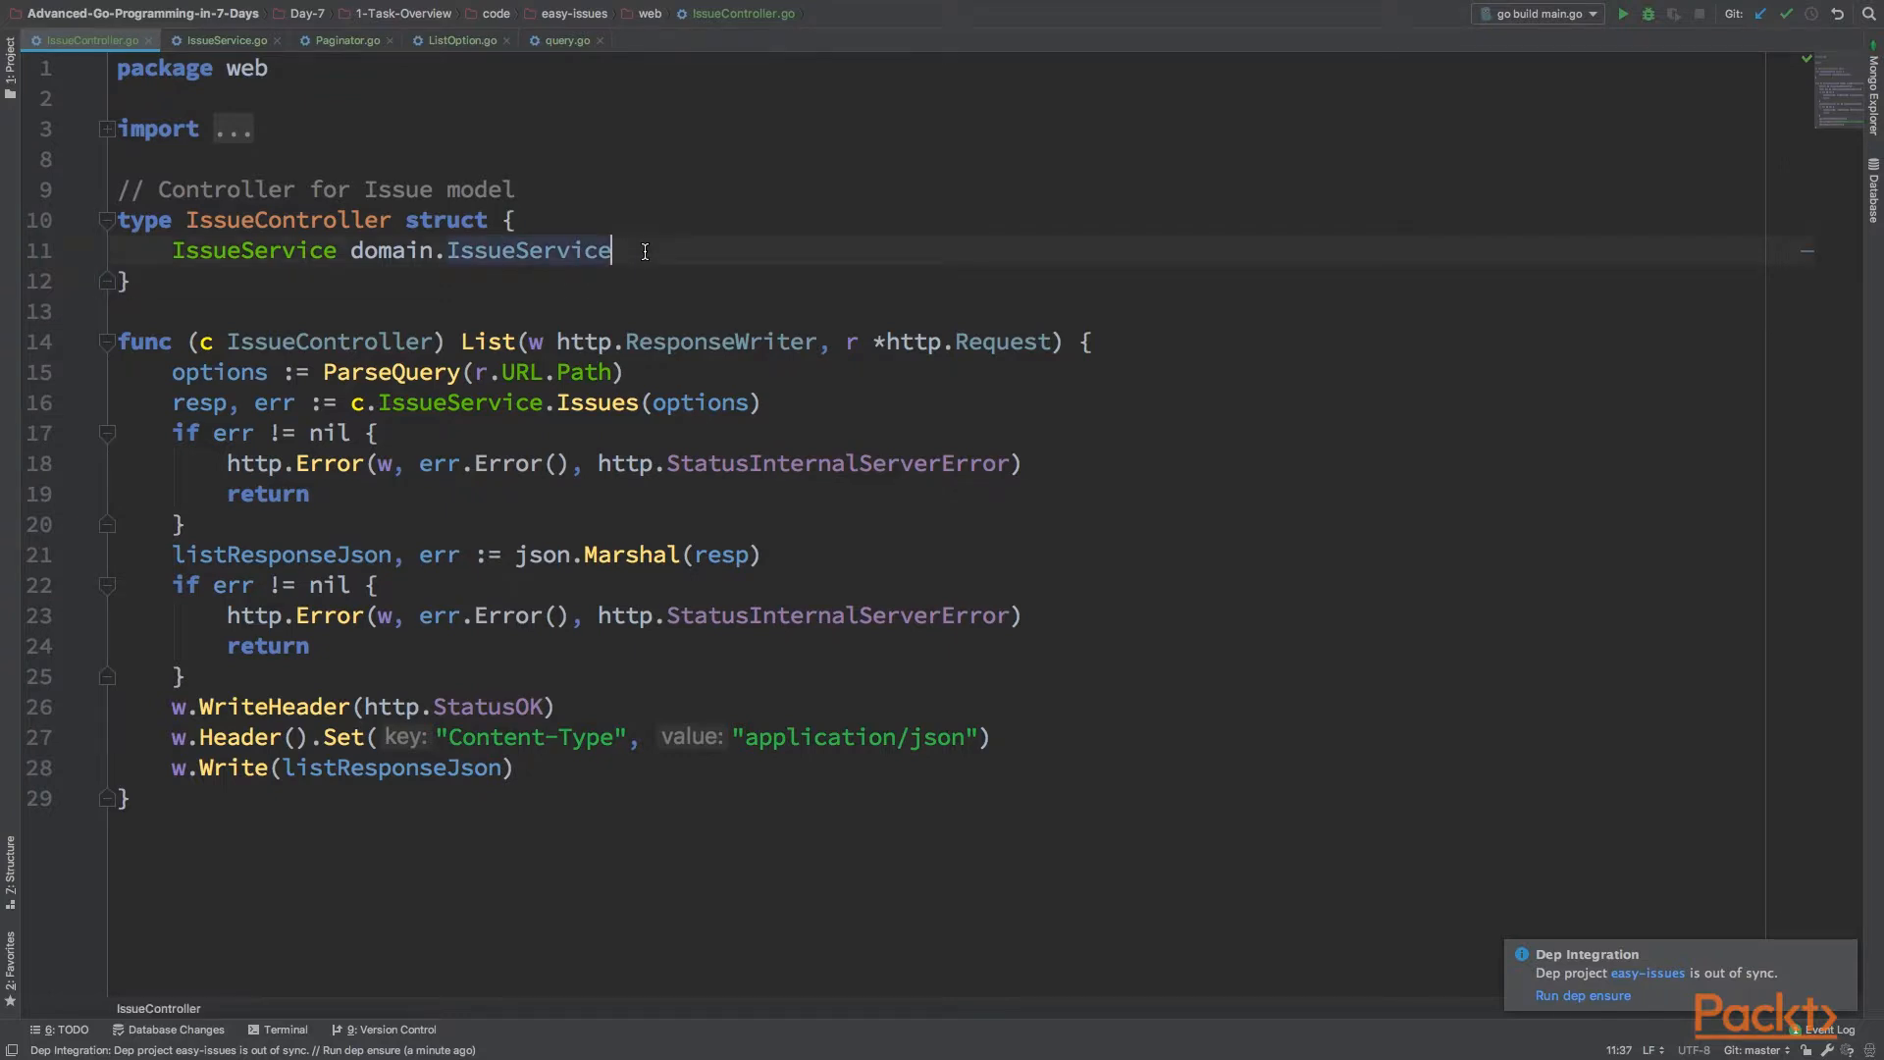
pyautogui.click(460, 39)
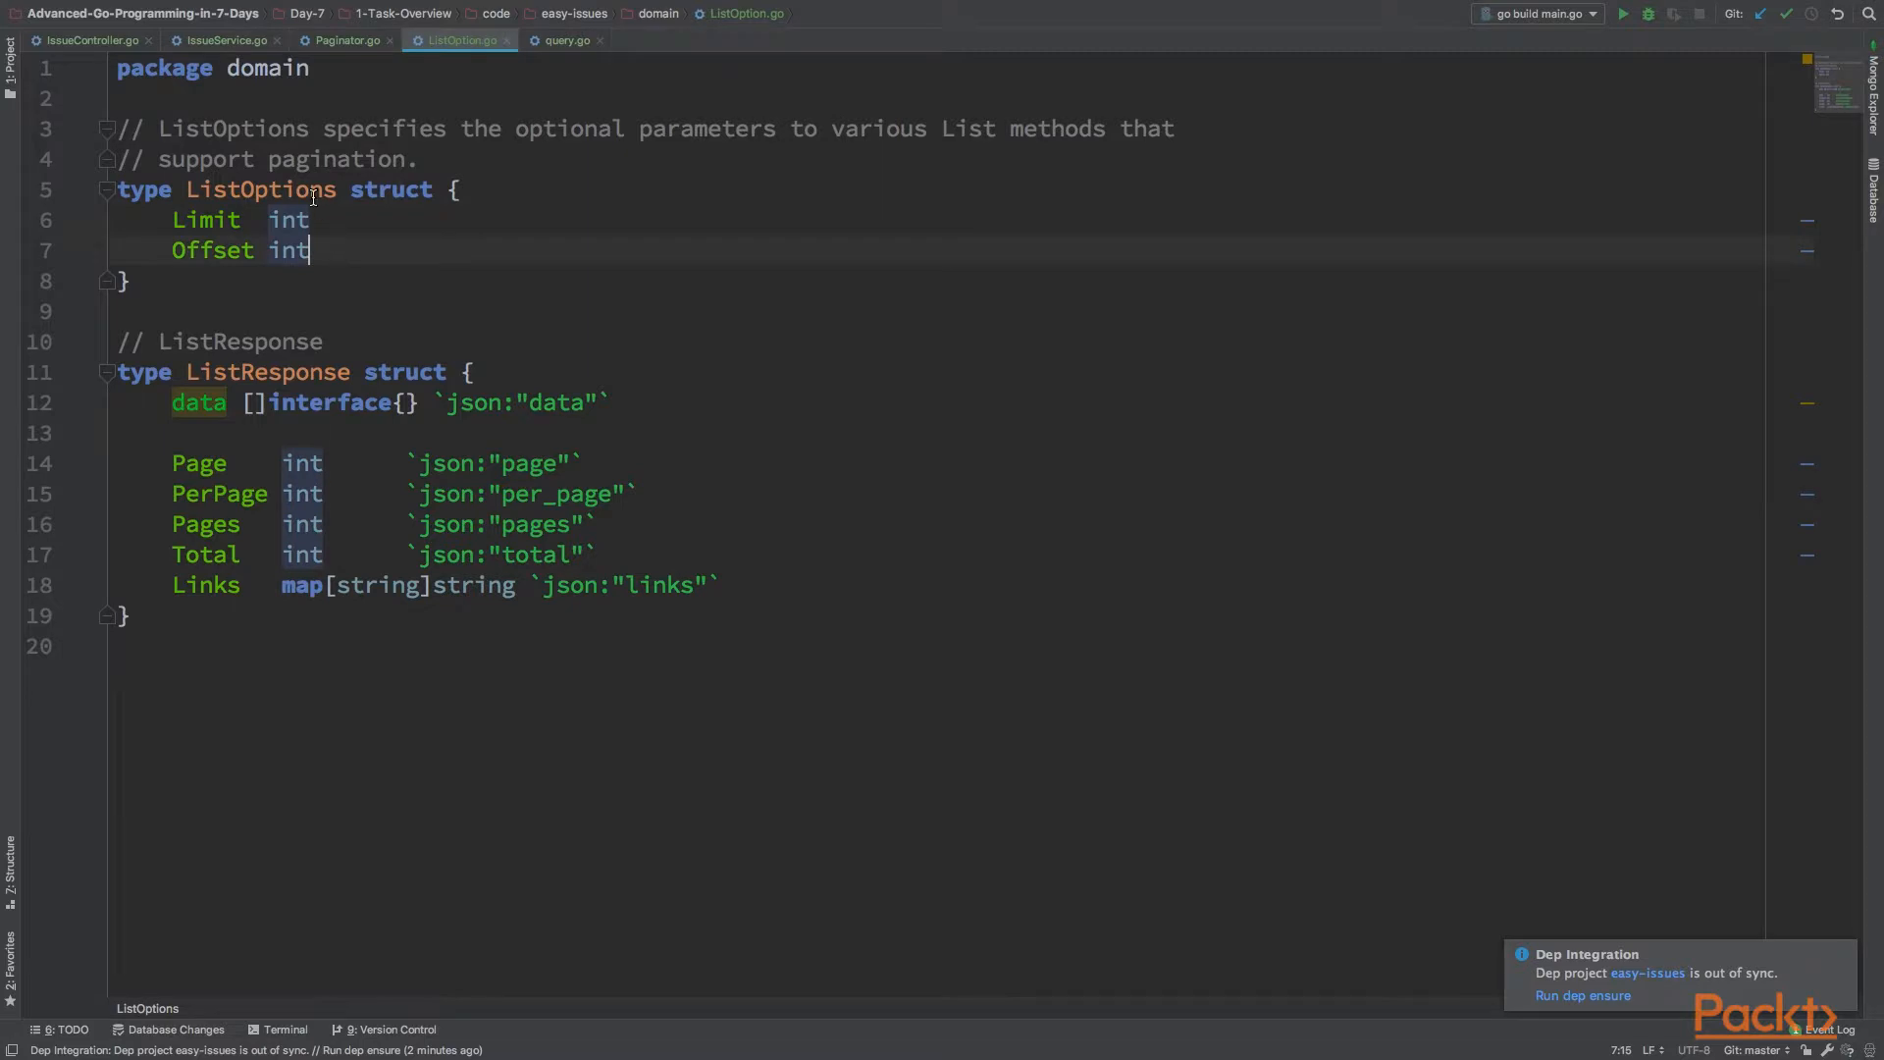
pyautogui.doubleClick(259, 190)
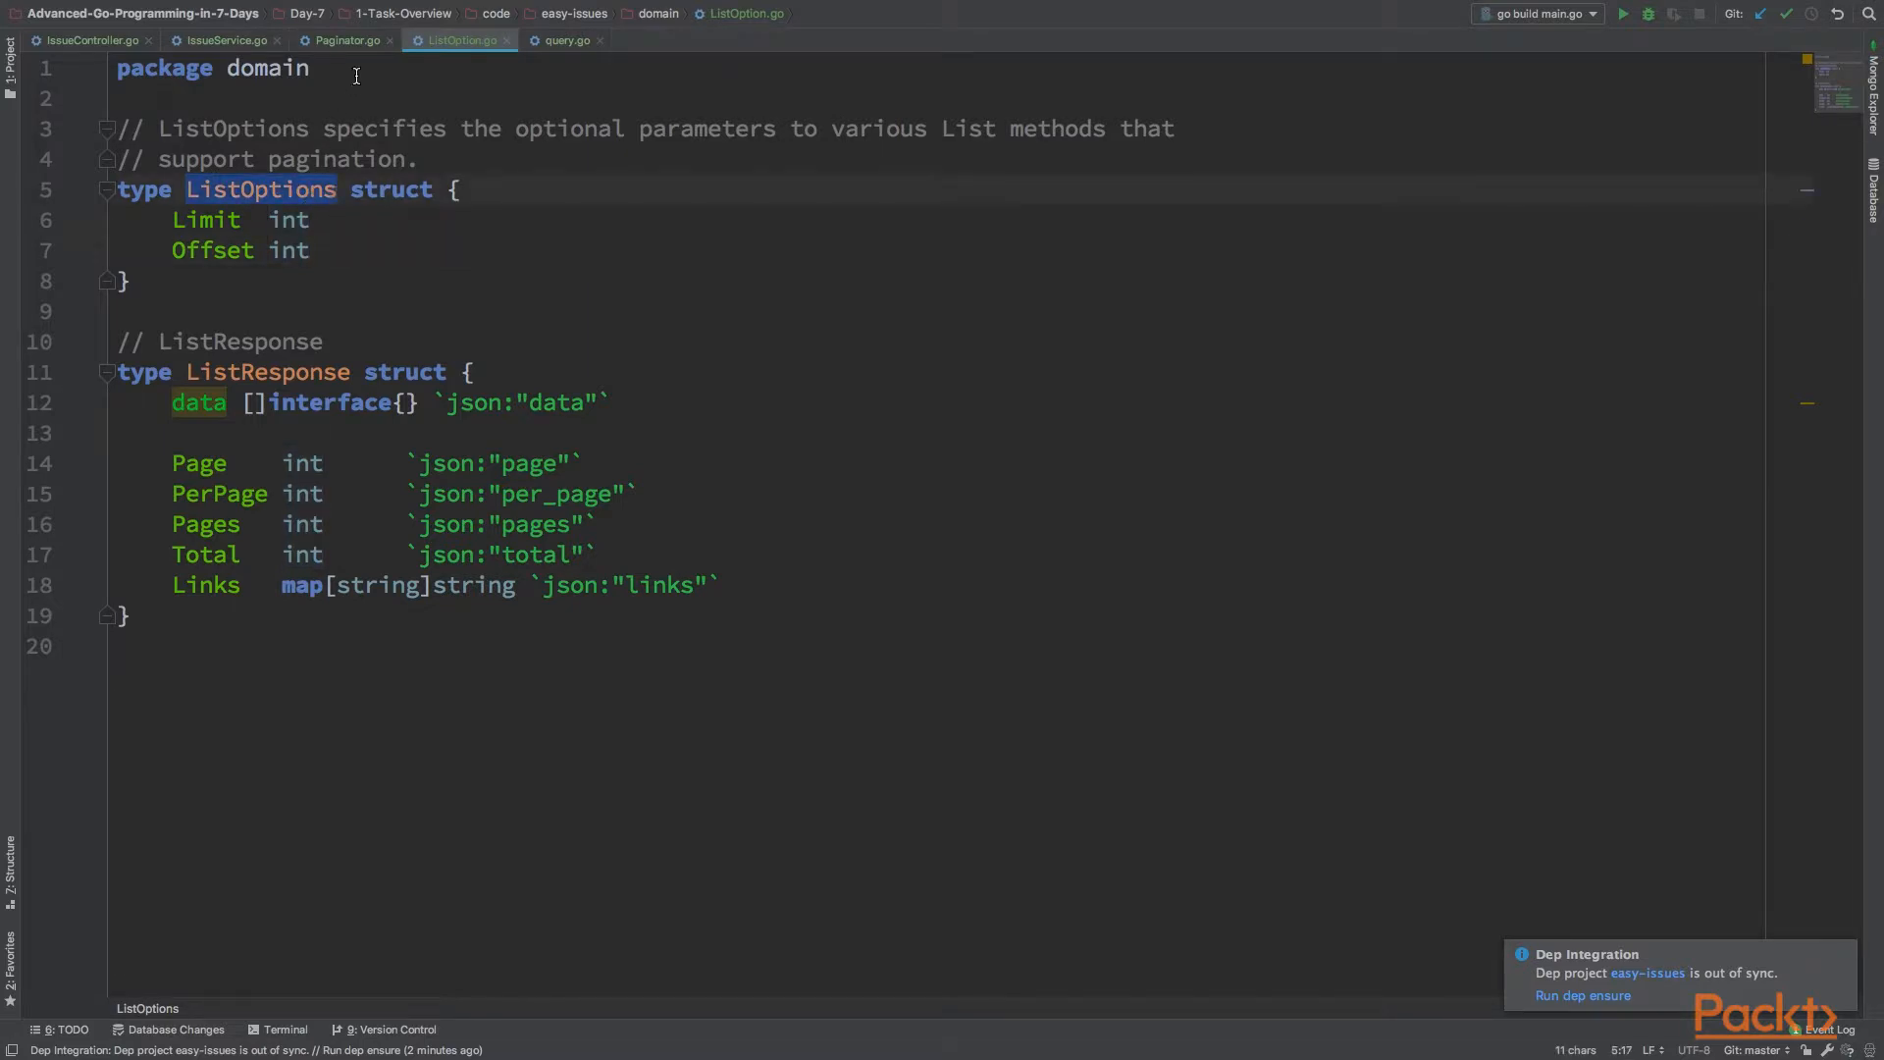
pyautogui.moveTo(350, 43)
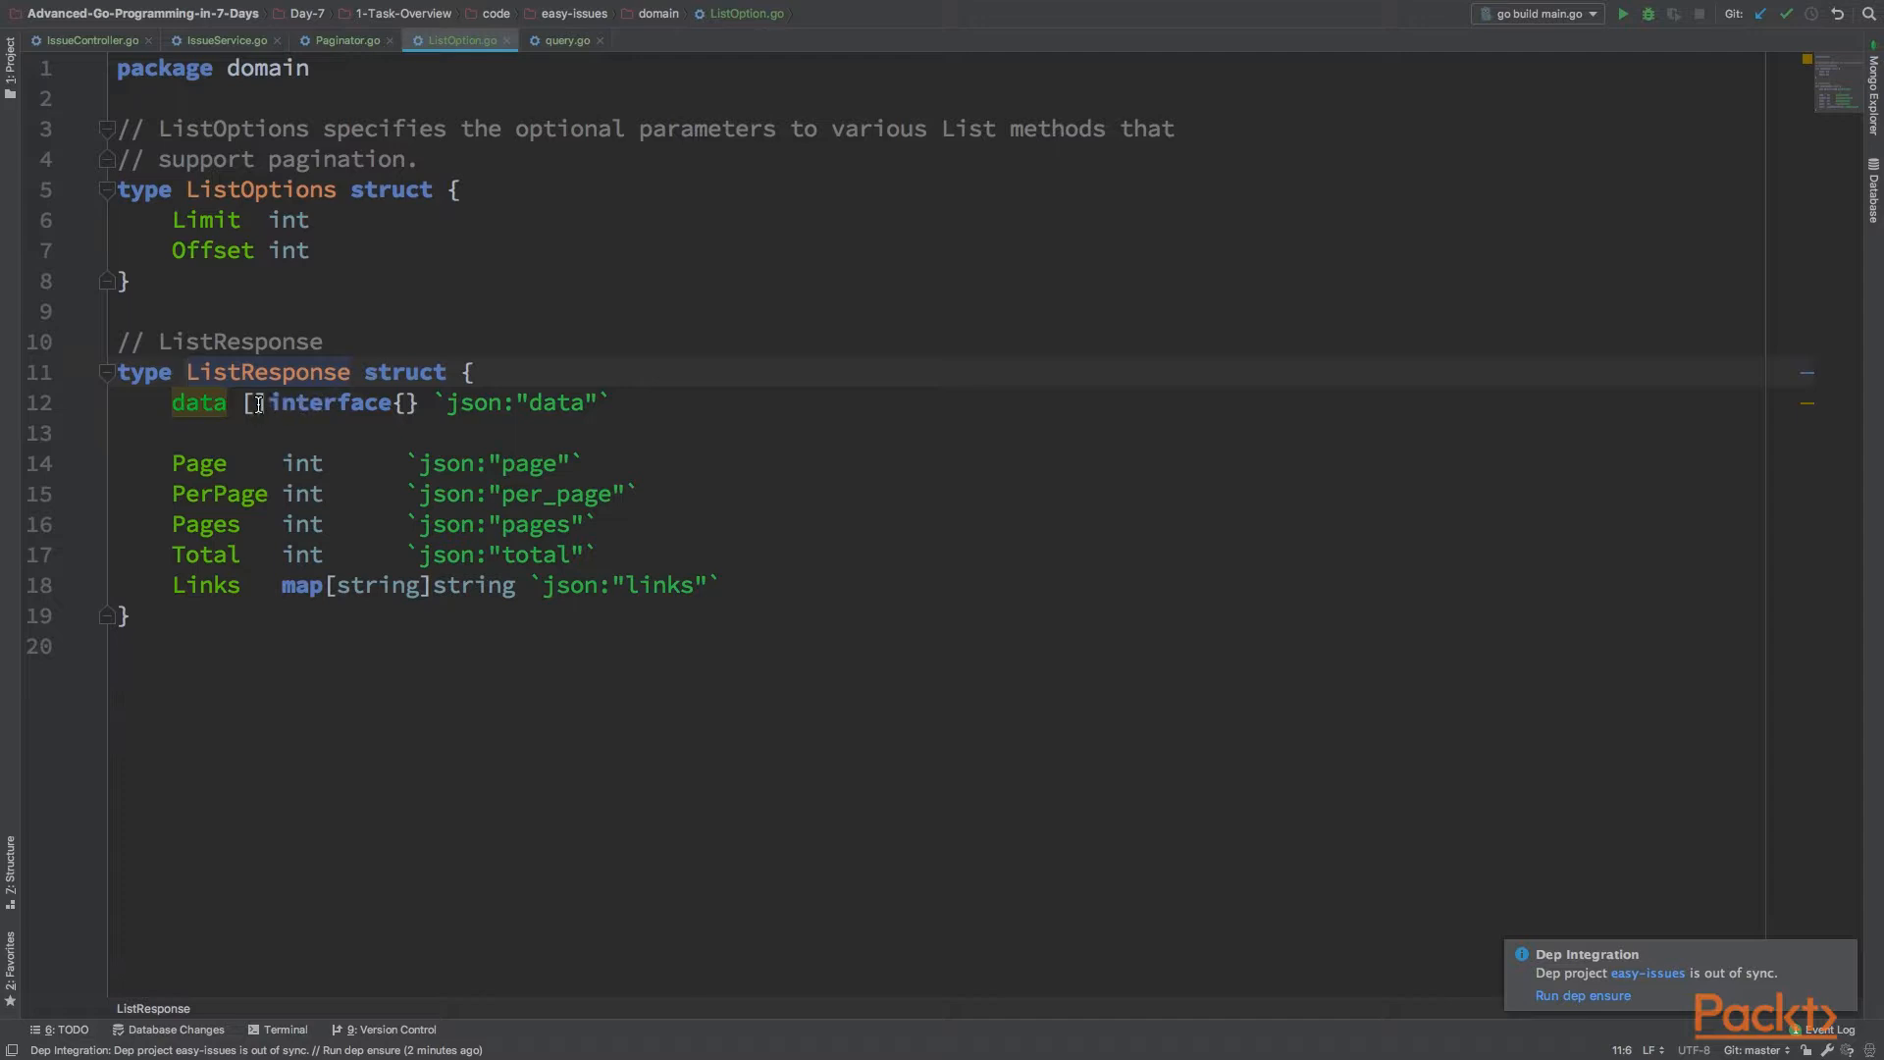
# Select the ListResponse paging fields from Page through Total, then move to Paginator.go
pyautogui.doubleClick(200, 463)
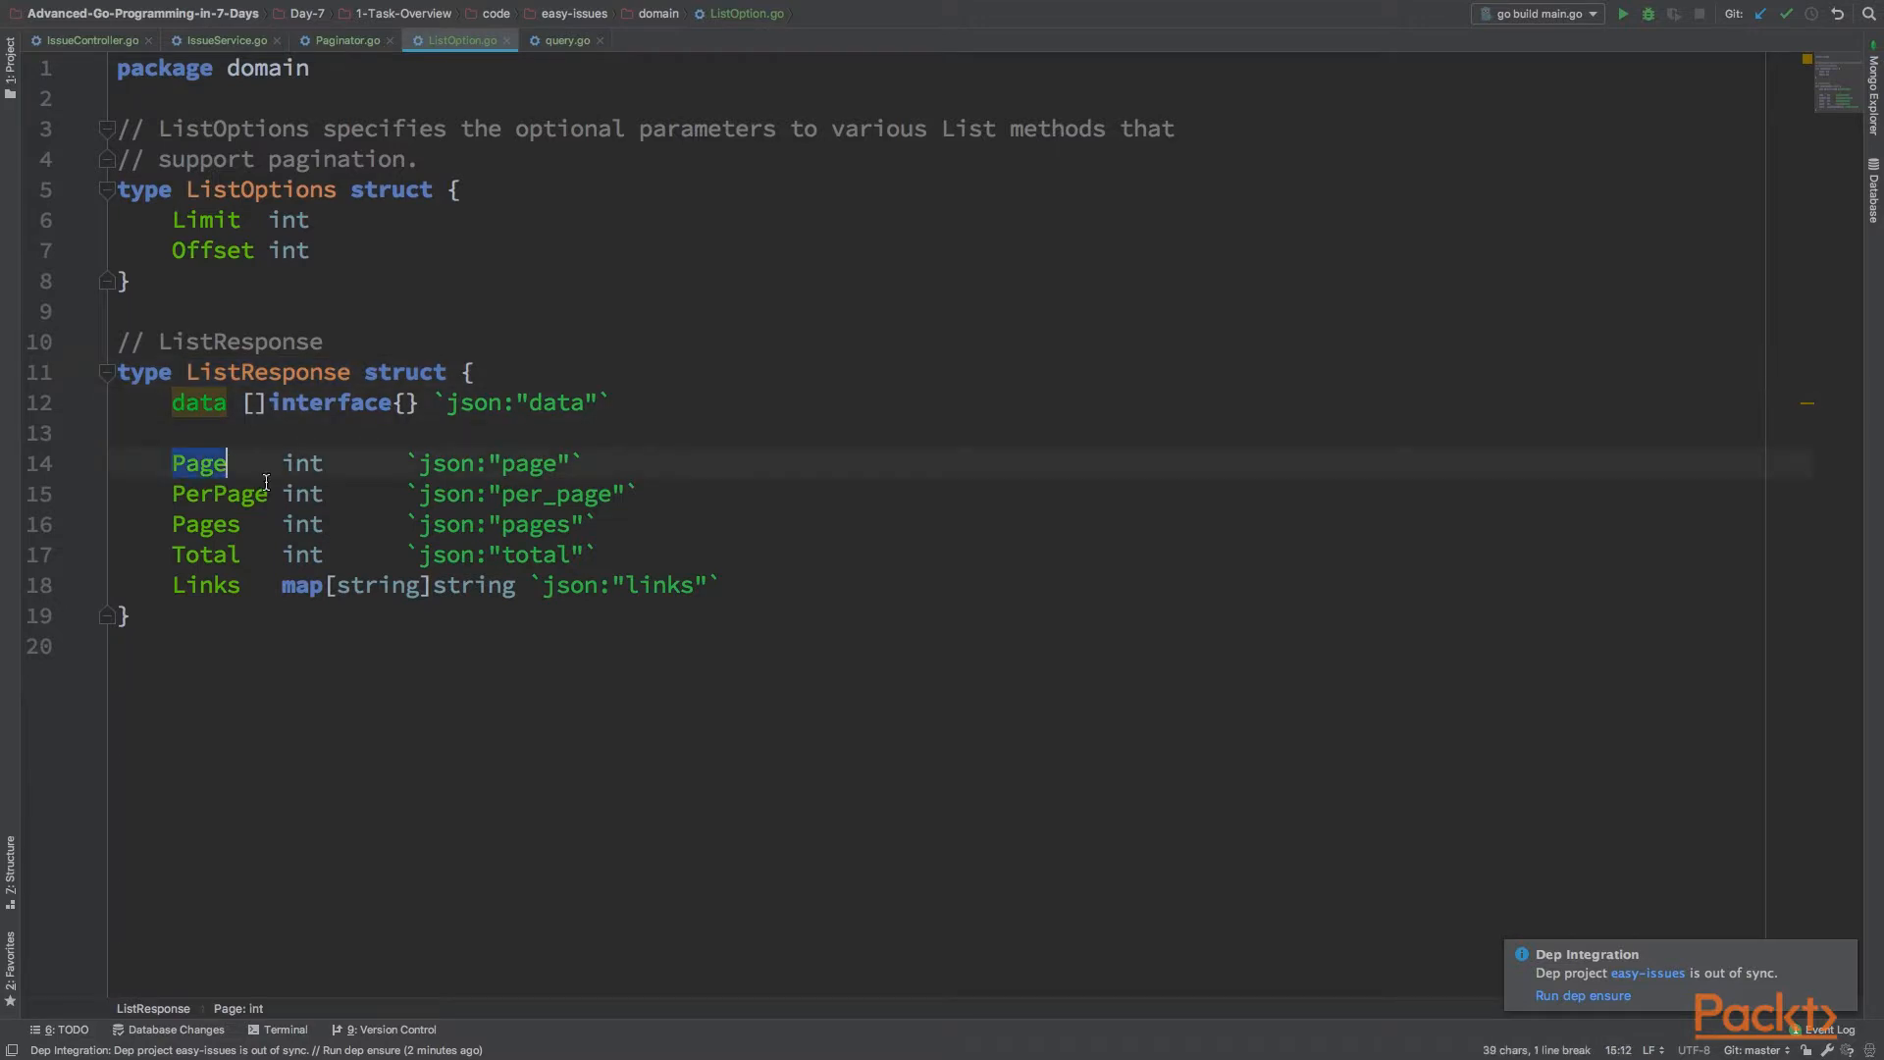
pyautogui.moveTo(173, 463); pyautogui.dragTo(597, 554)
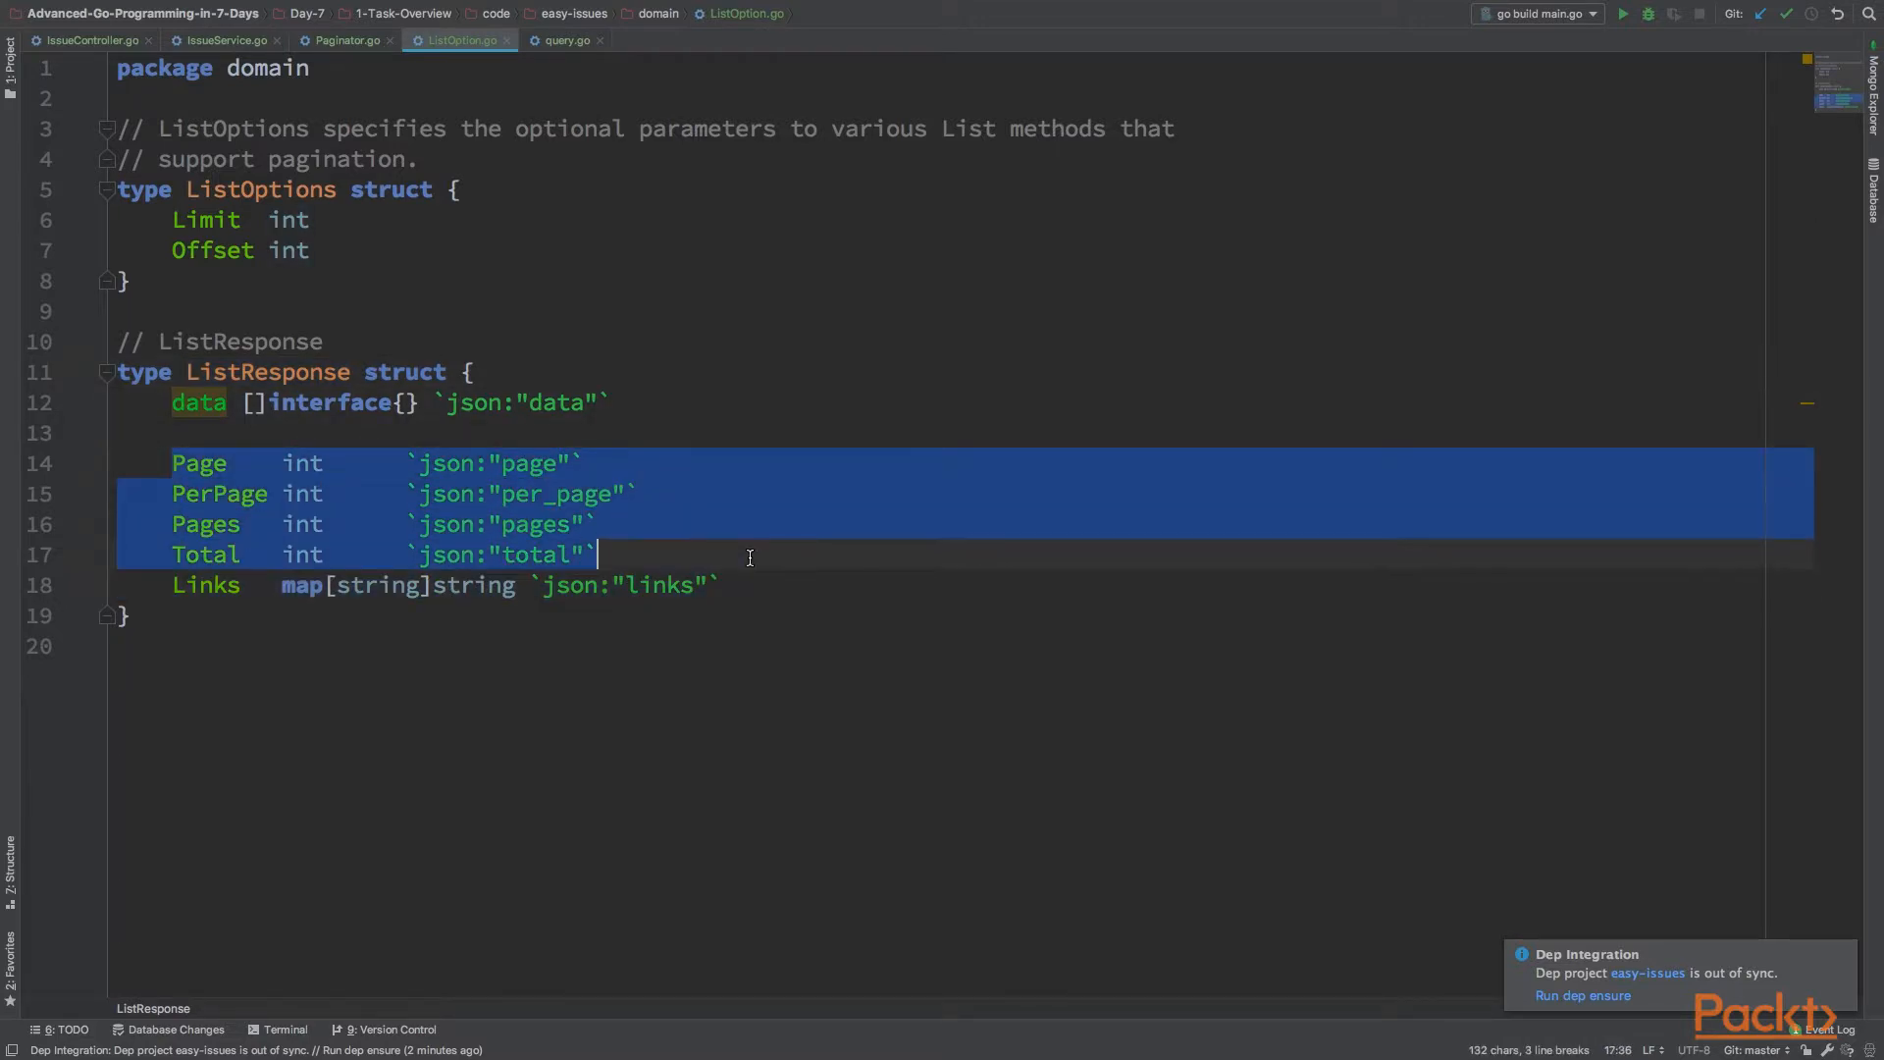
pyautogui.moveTo(251, 524)
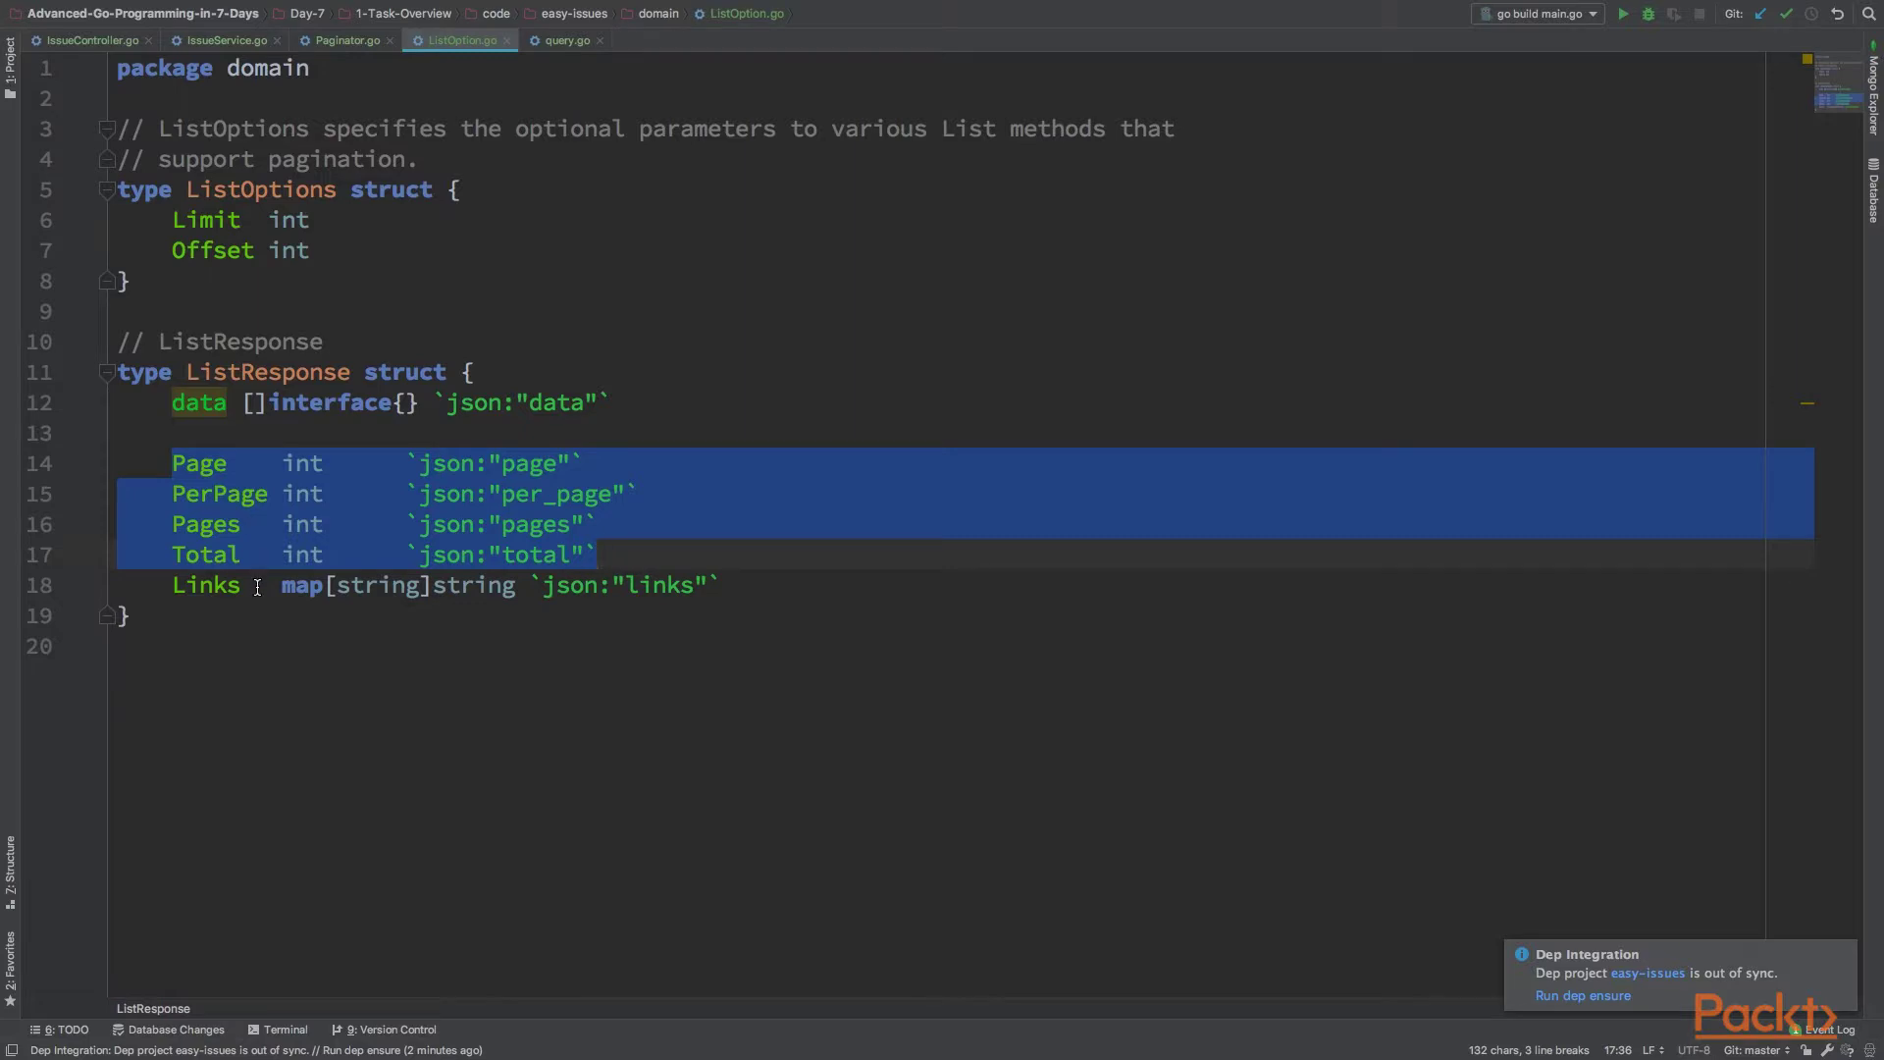
pyautogui.moveTo(310, 381)
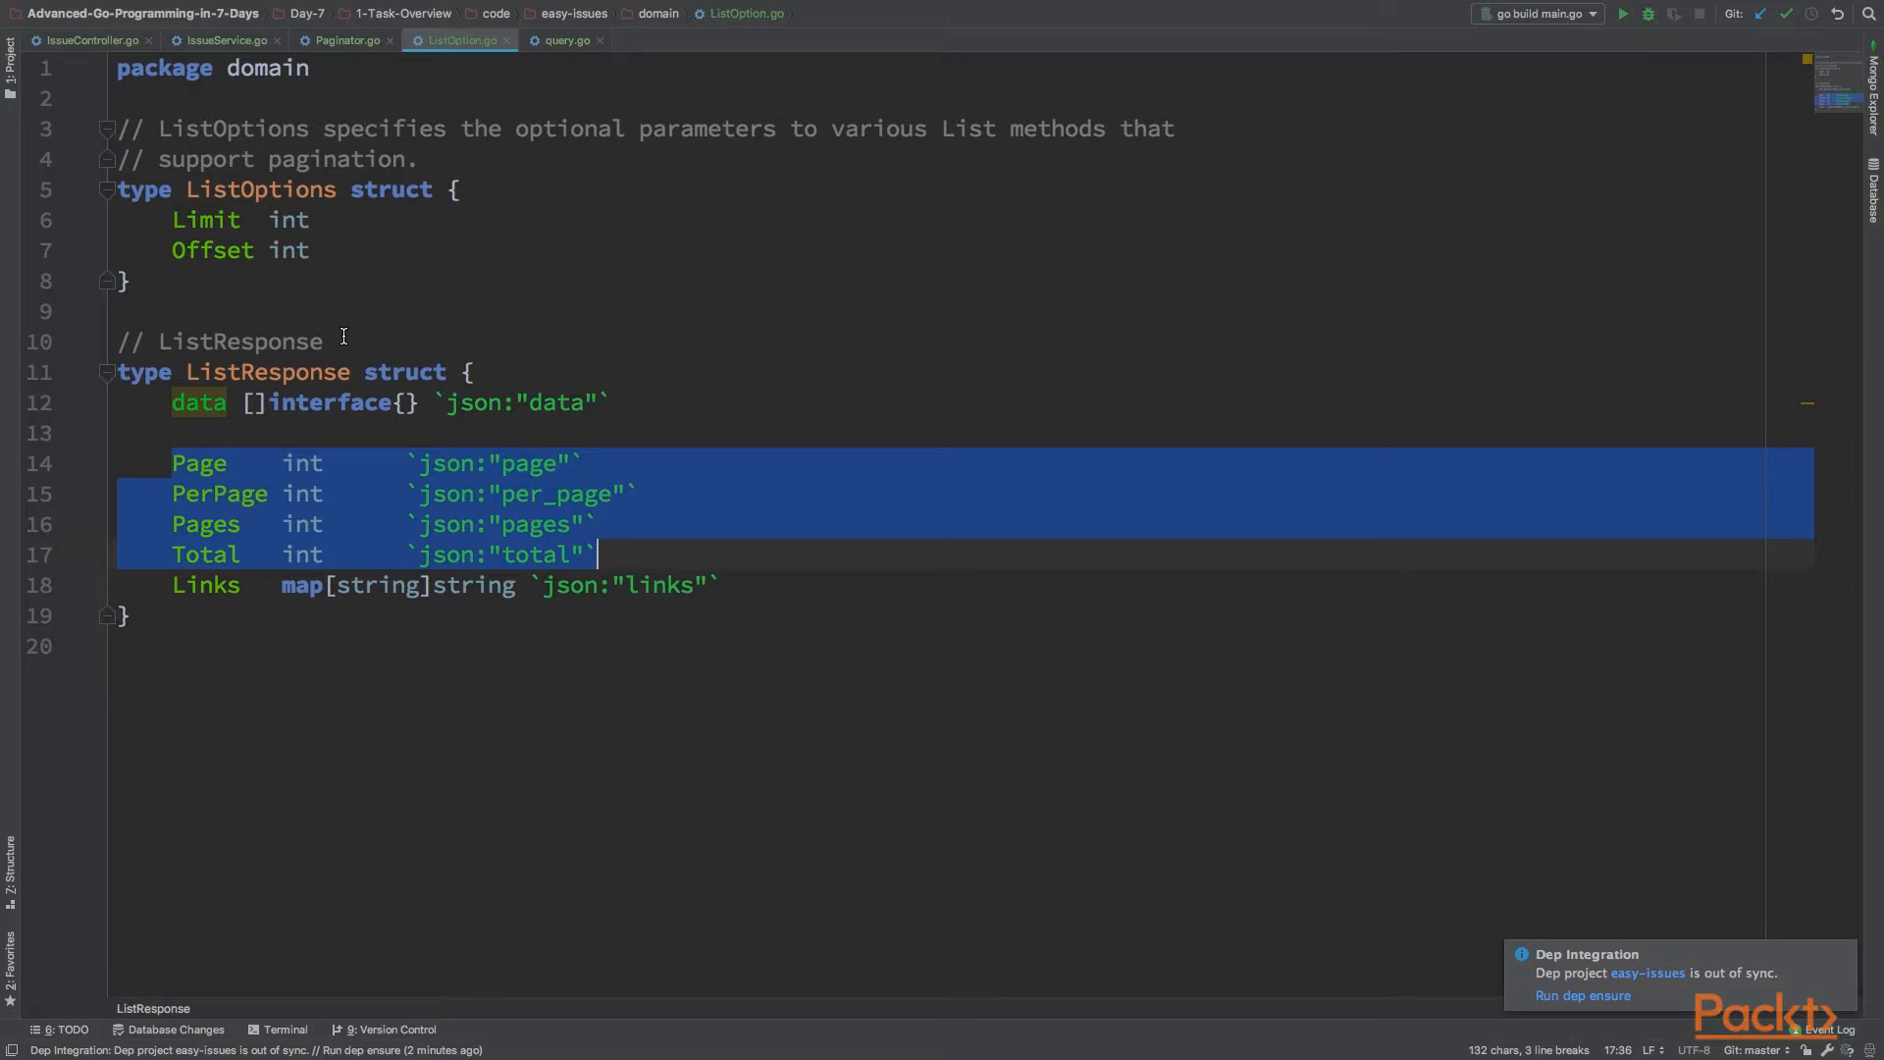
pyautogui.click(353, 40)
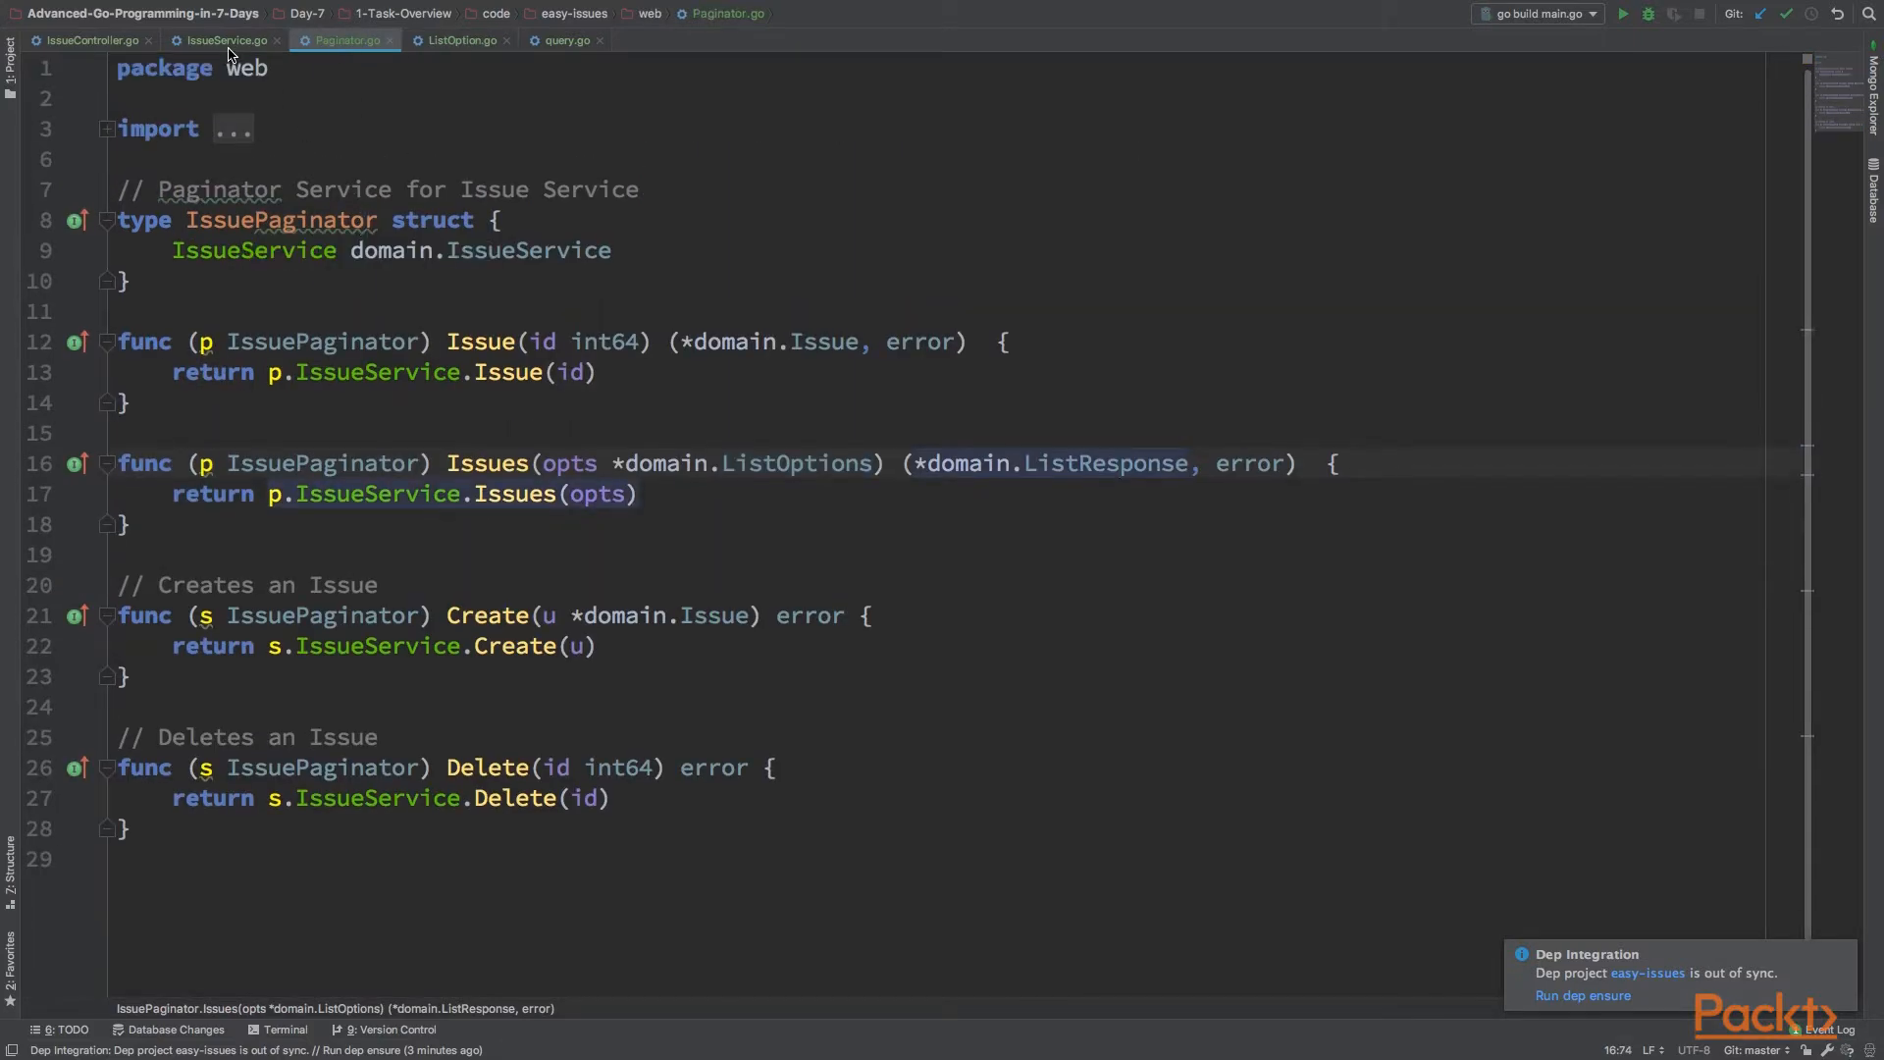
# Highlight the IssueService field inside IssueController and return to IssueService.go
pyautogui.click(216, 40)
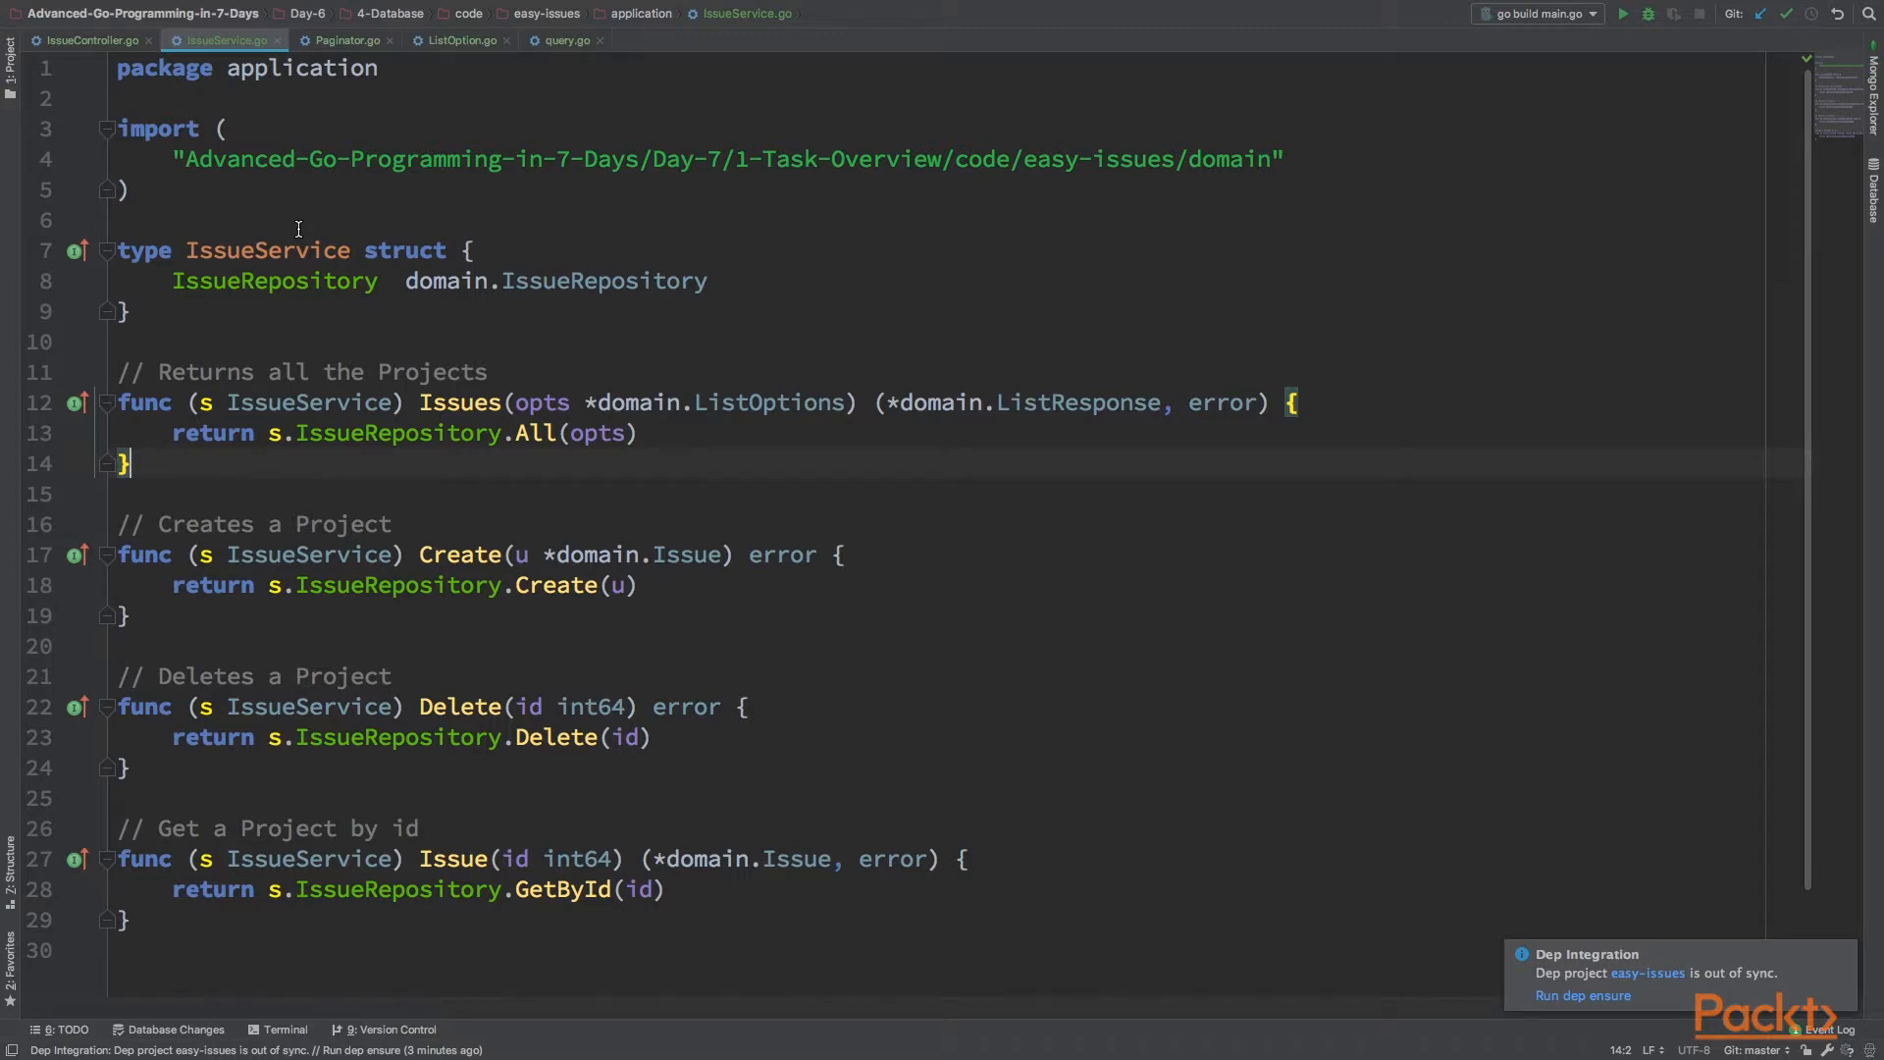
pyautogui.click(94, 39)
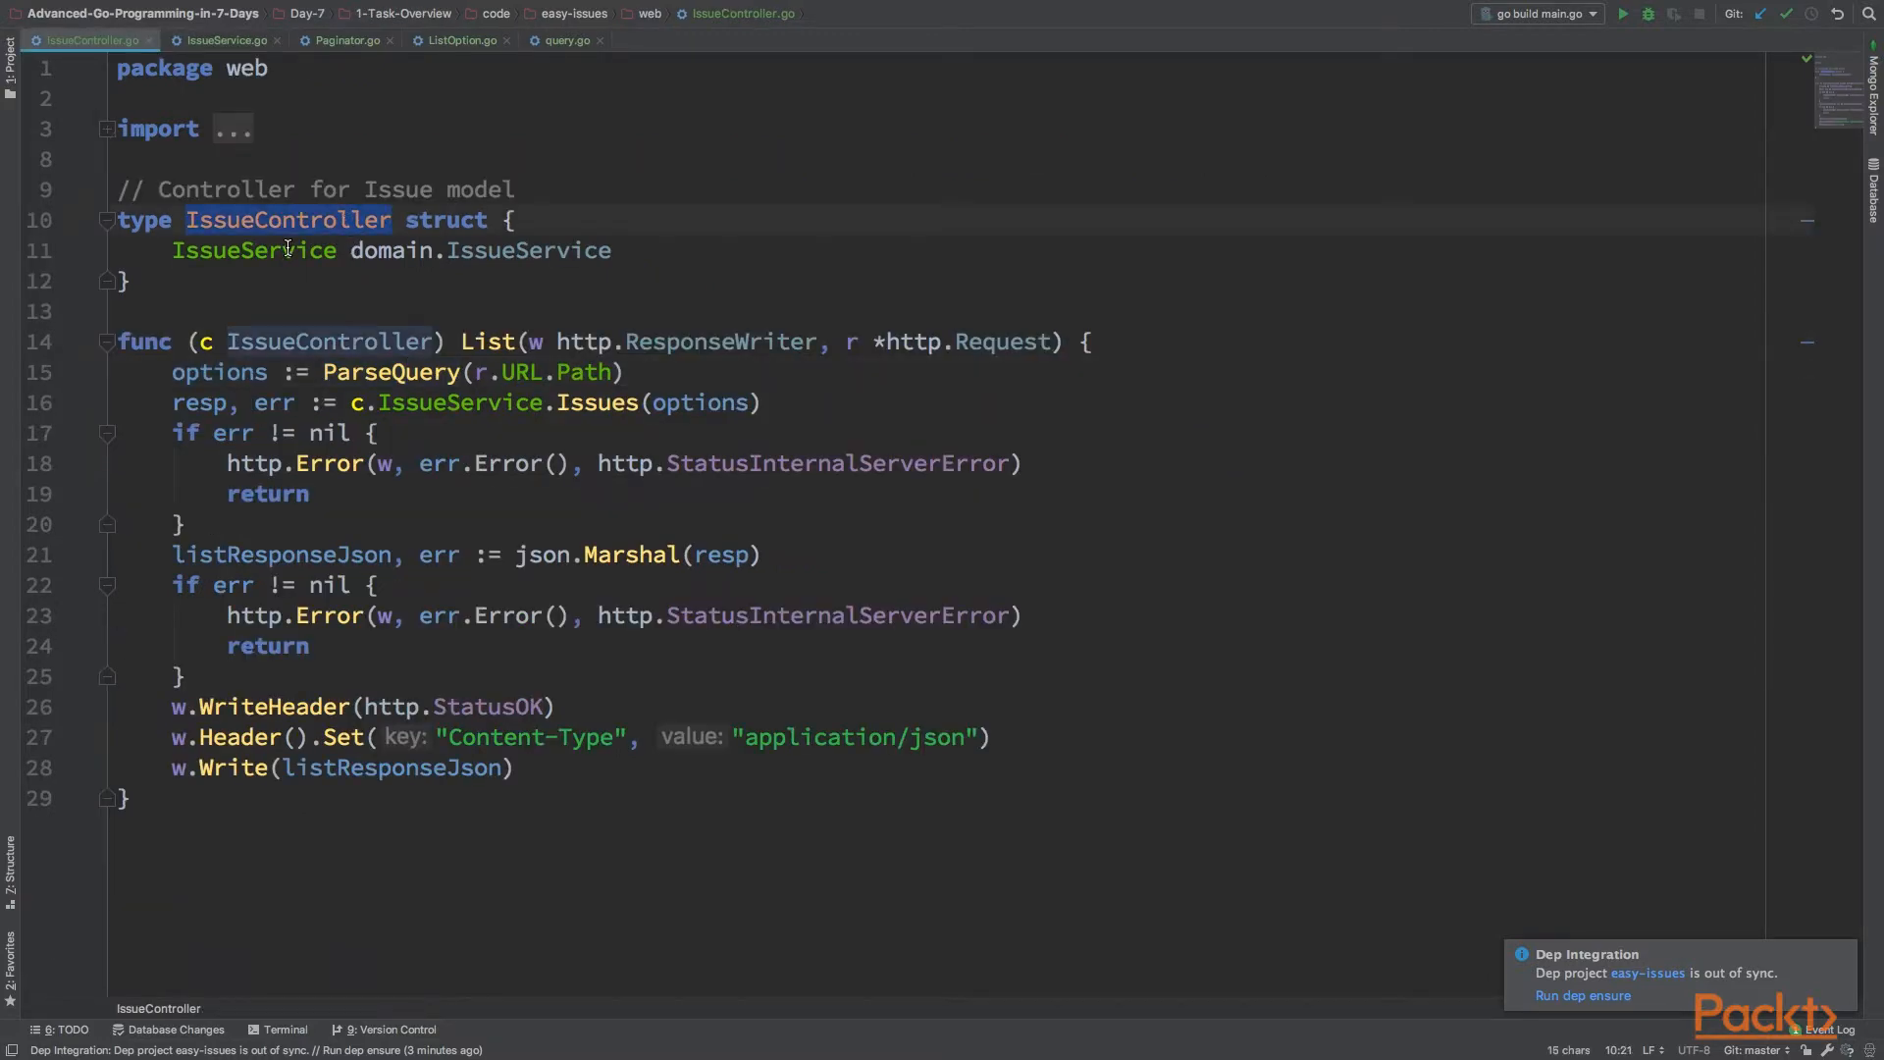
pyautogui.doubleClick(253, 251)
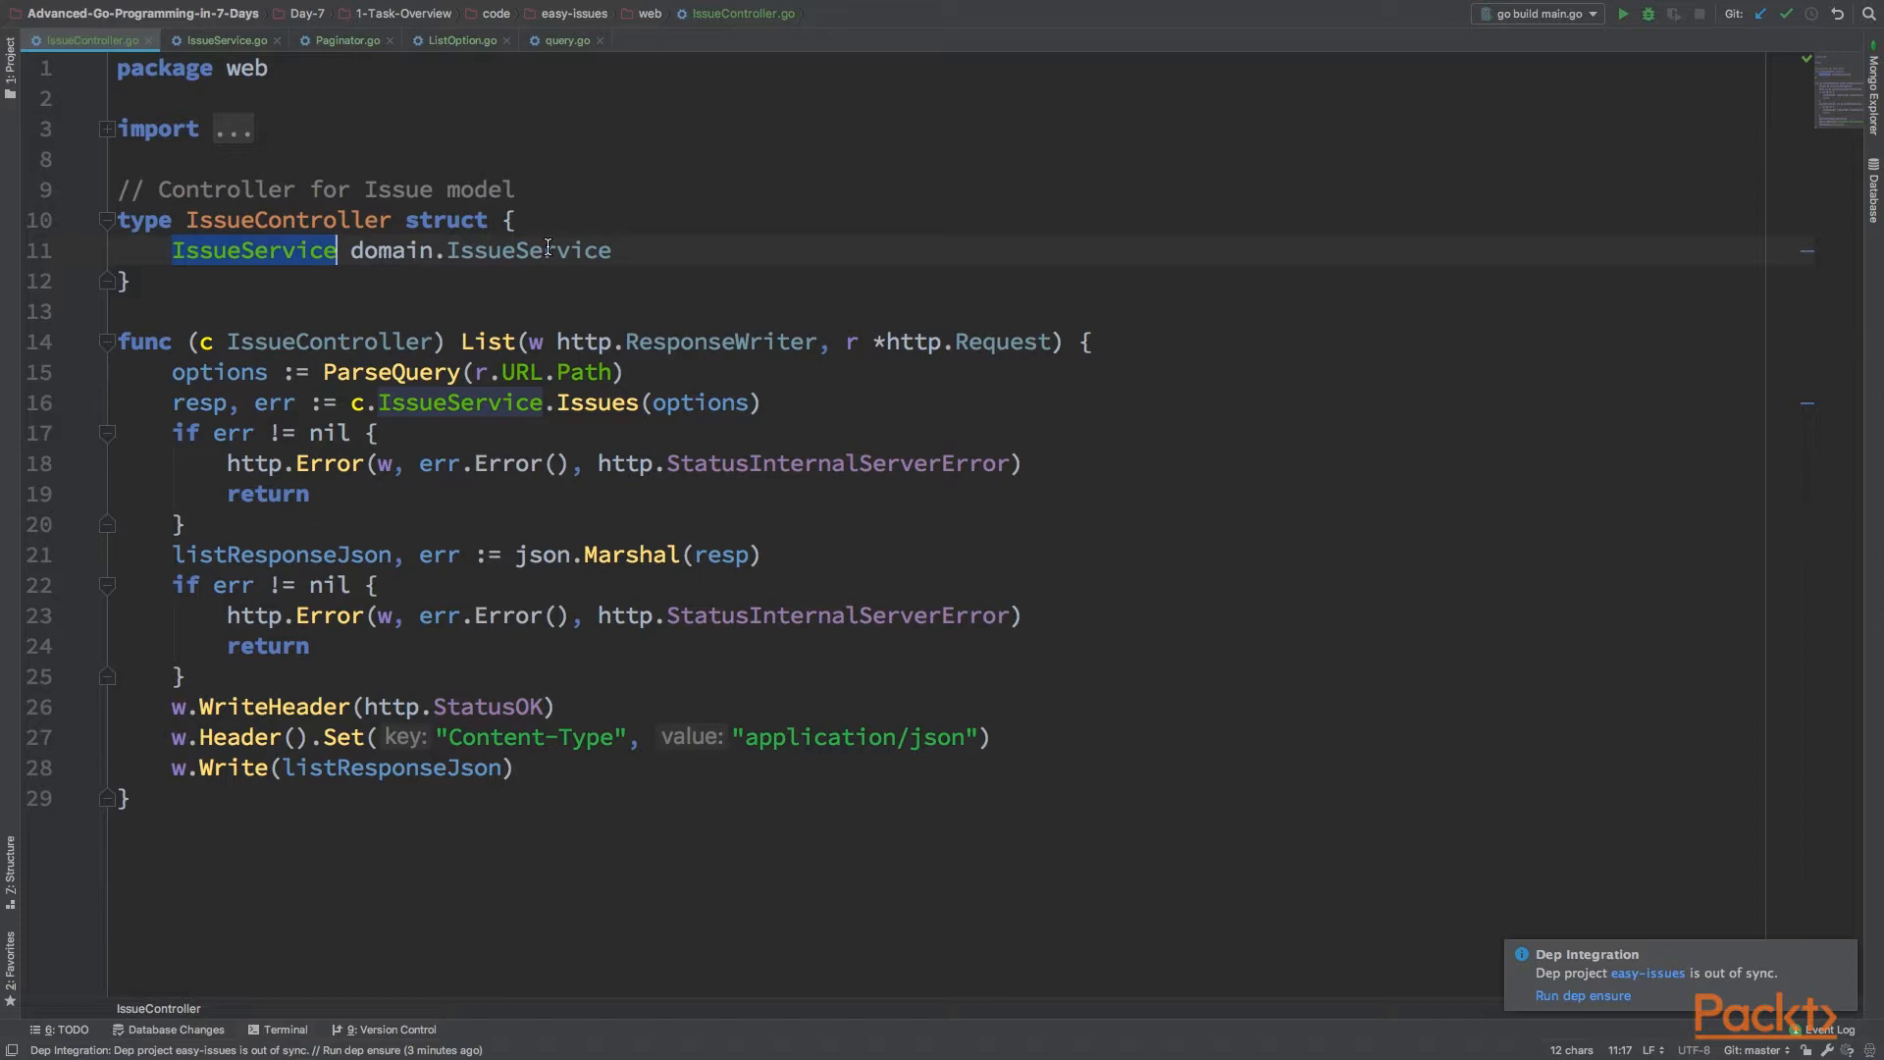
pyautogui.moveTo(285, 78)
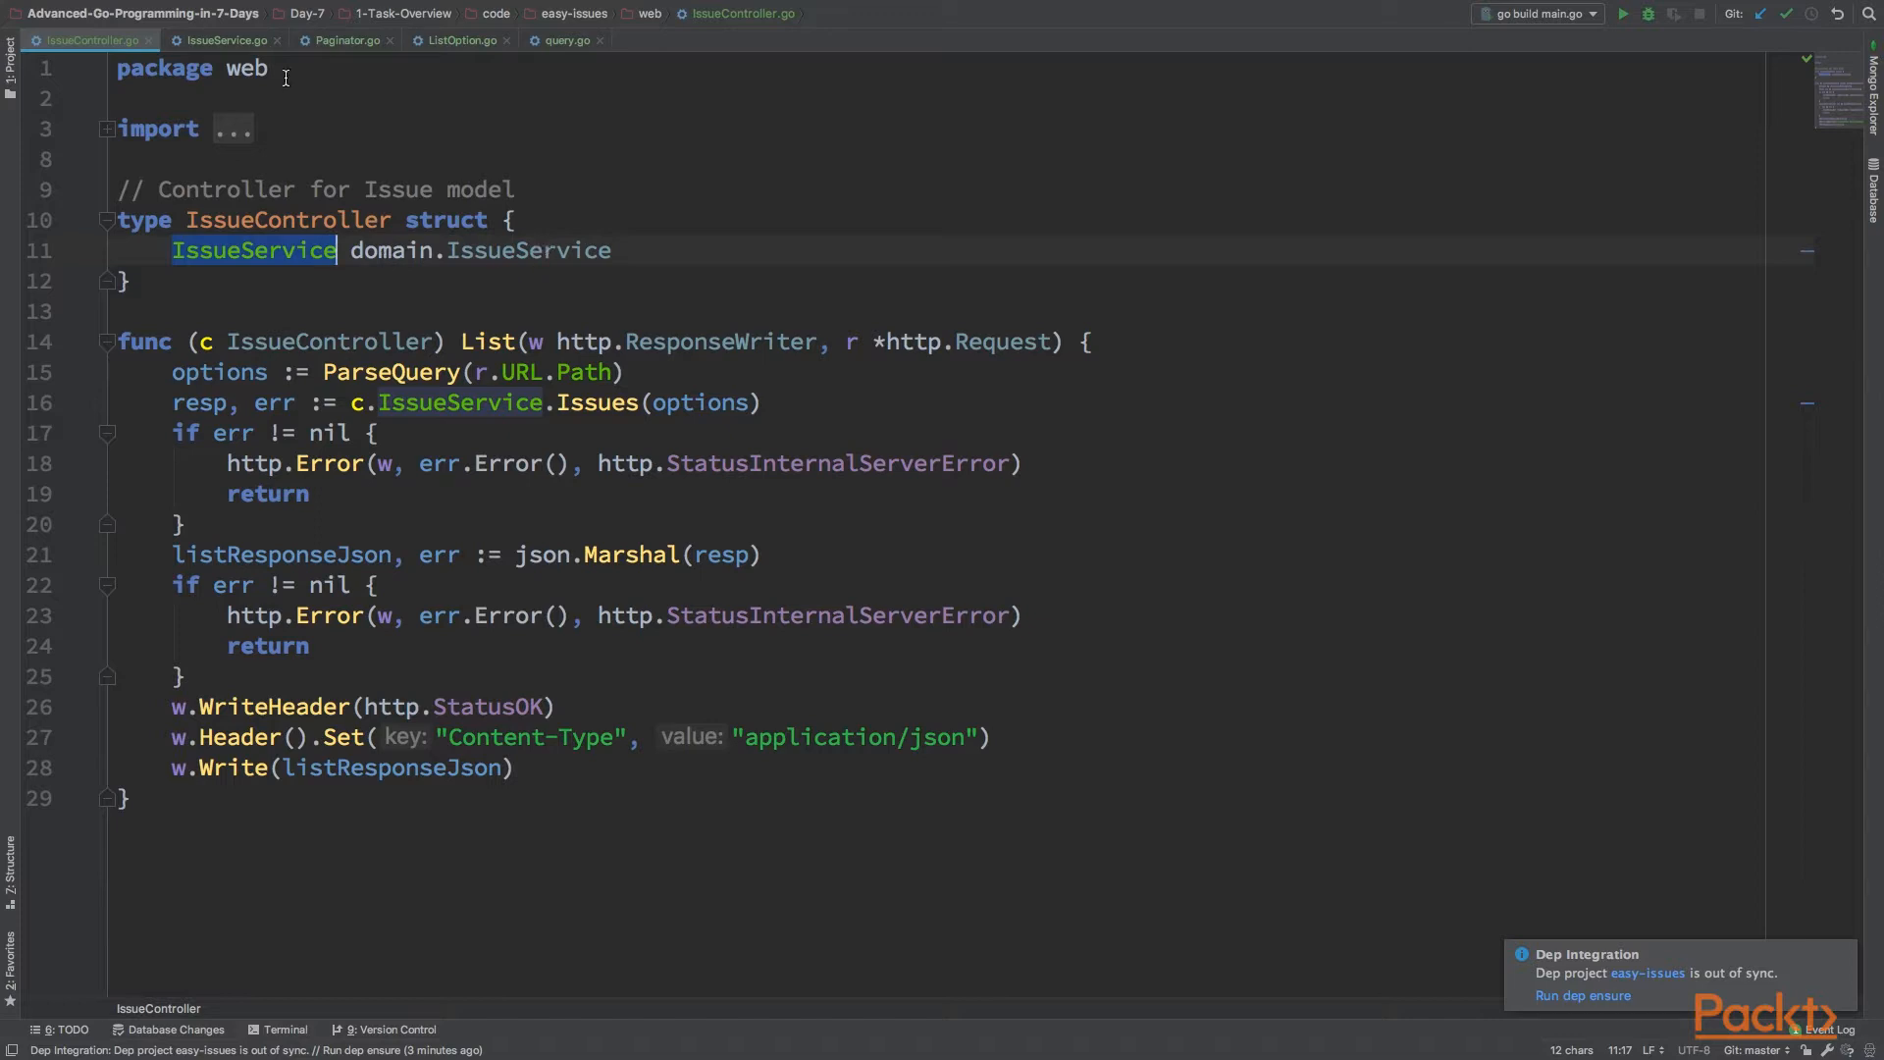
pyautogui.click(227, 39)
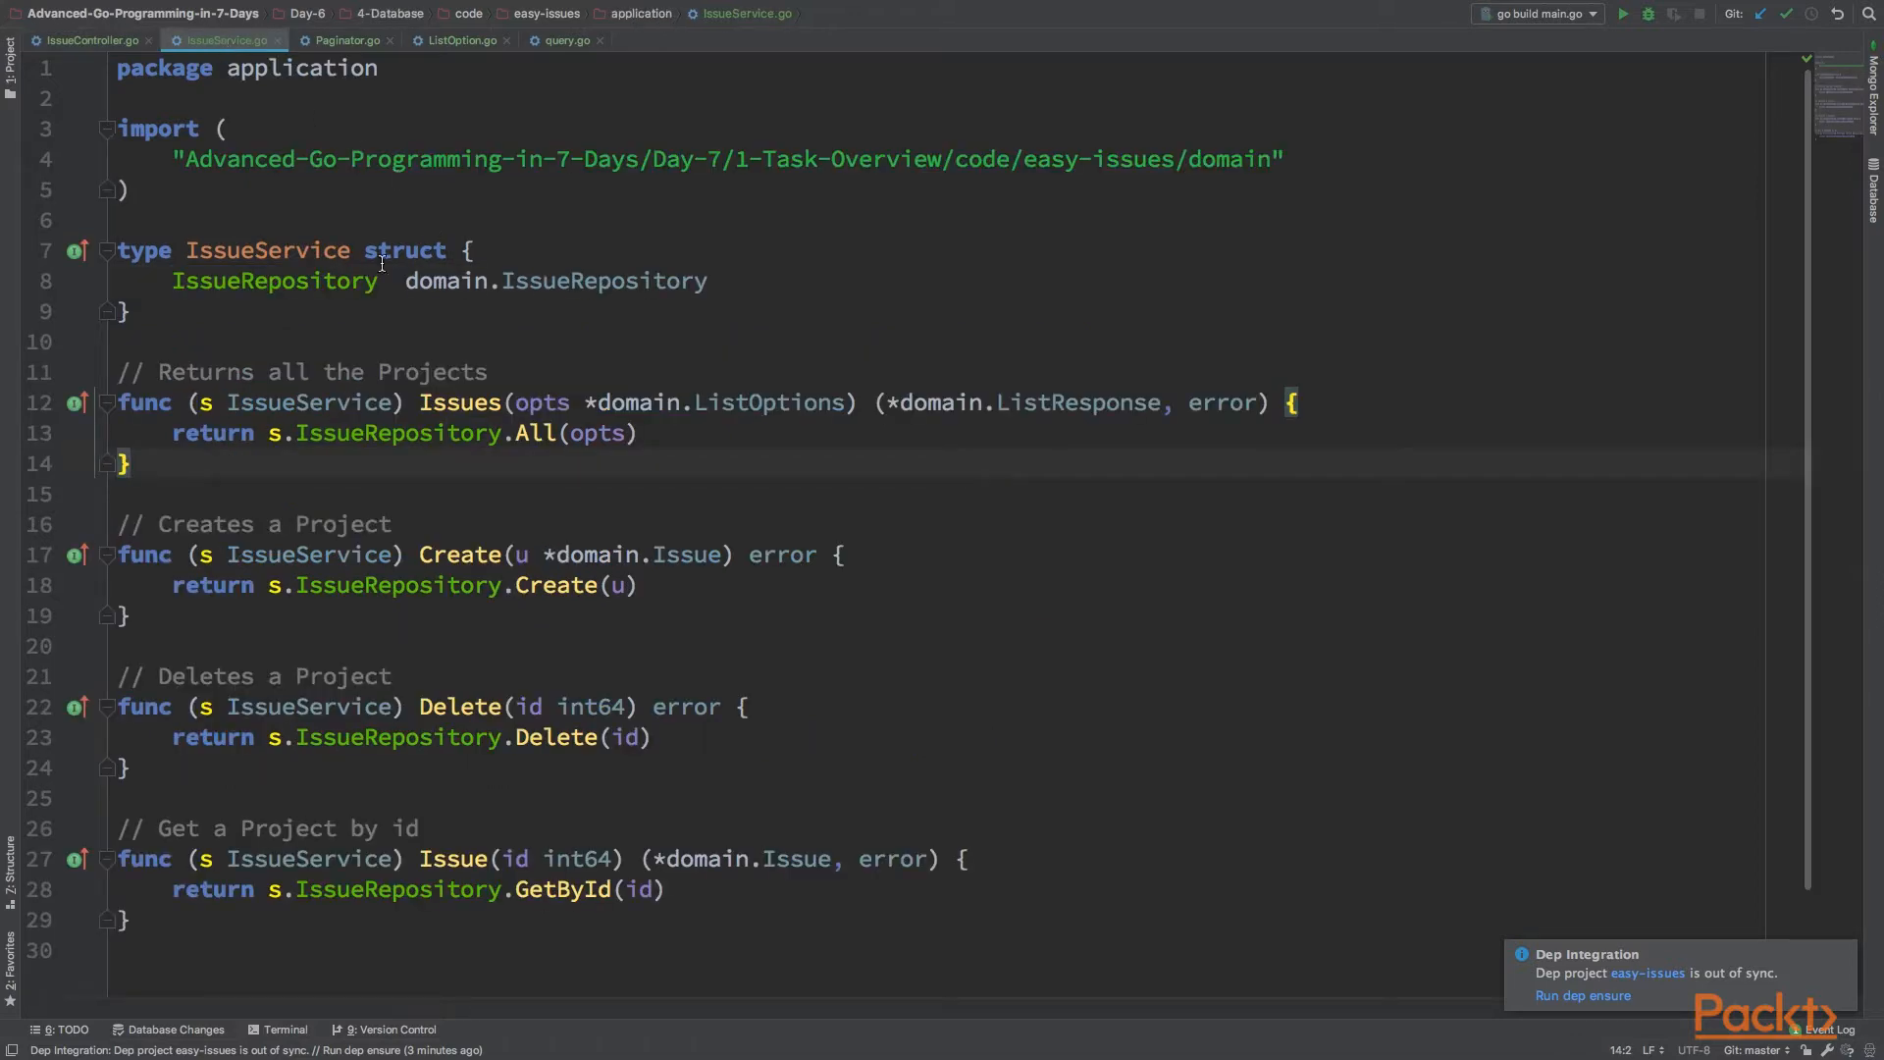
# Highlight the Issues method of IssuePaginator in Paginator.go, then show IssueService.go
pyautogui.click(349, 40)
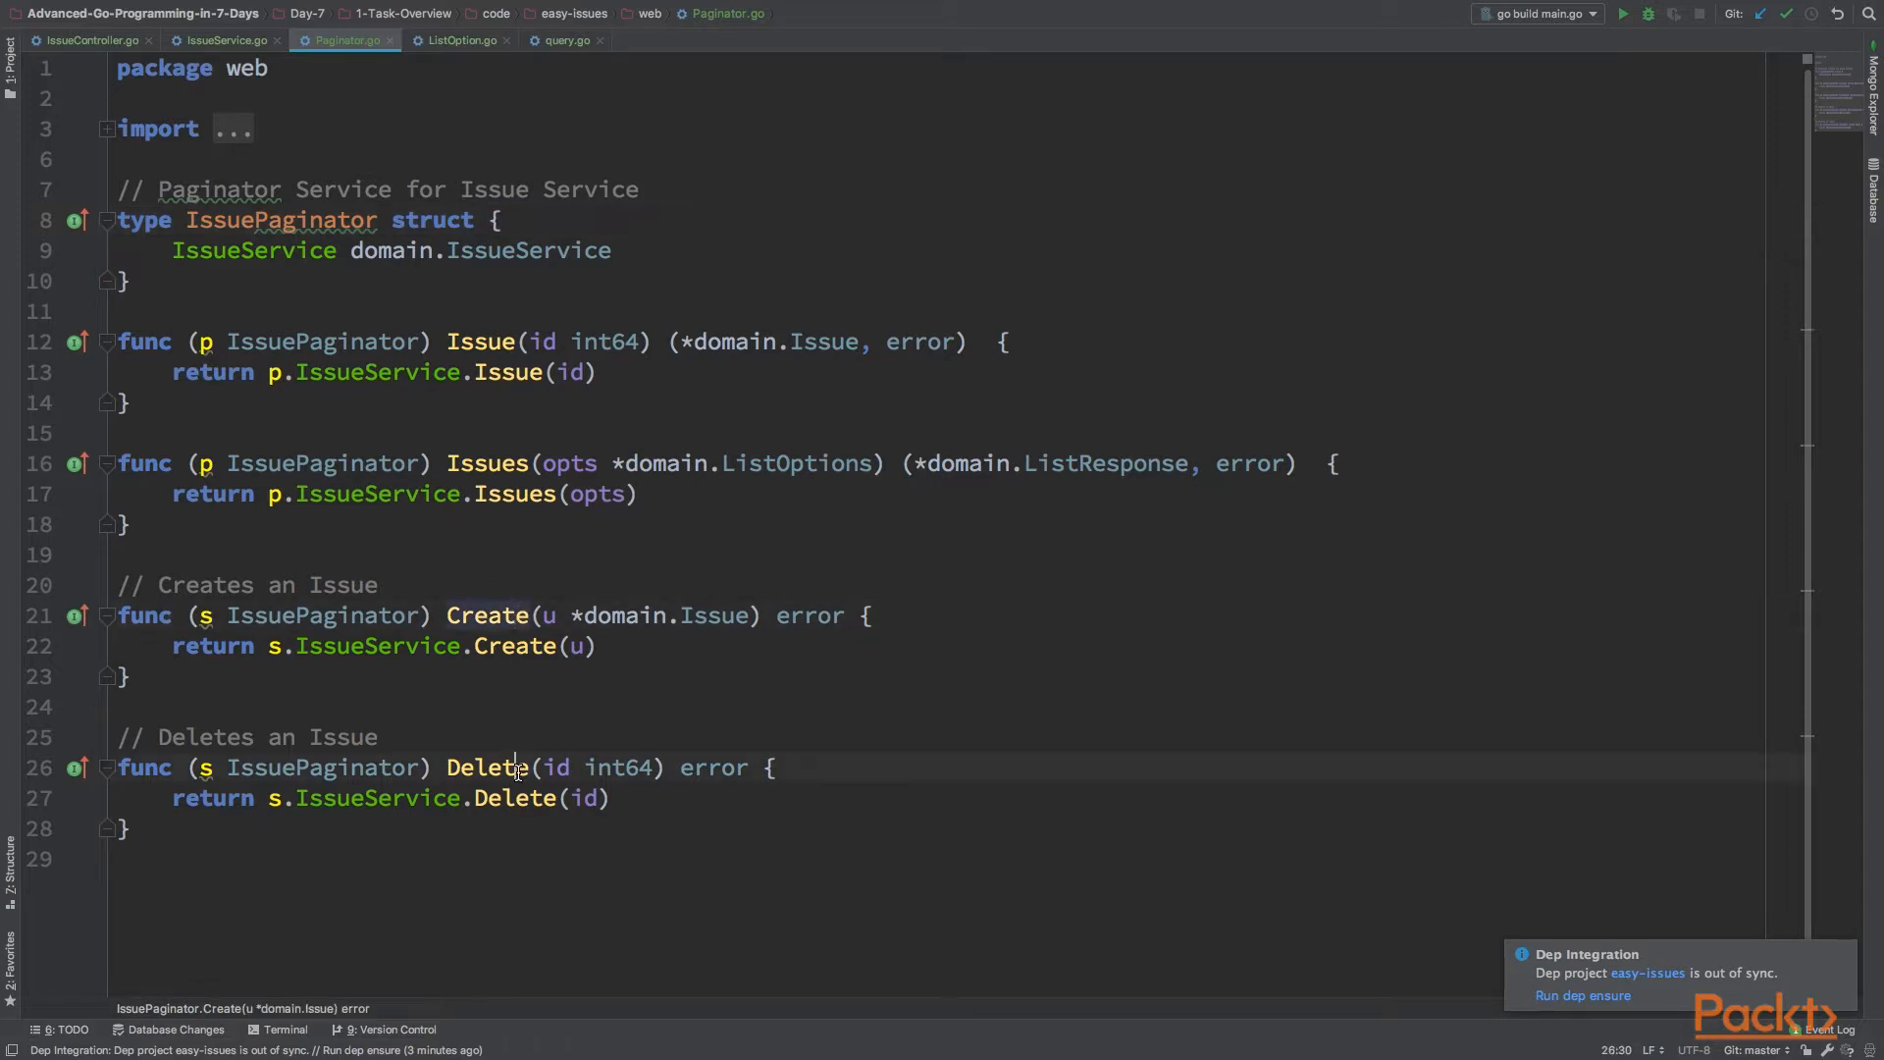
pyautogui.click(500, 463)
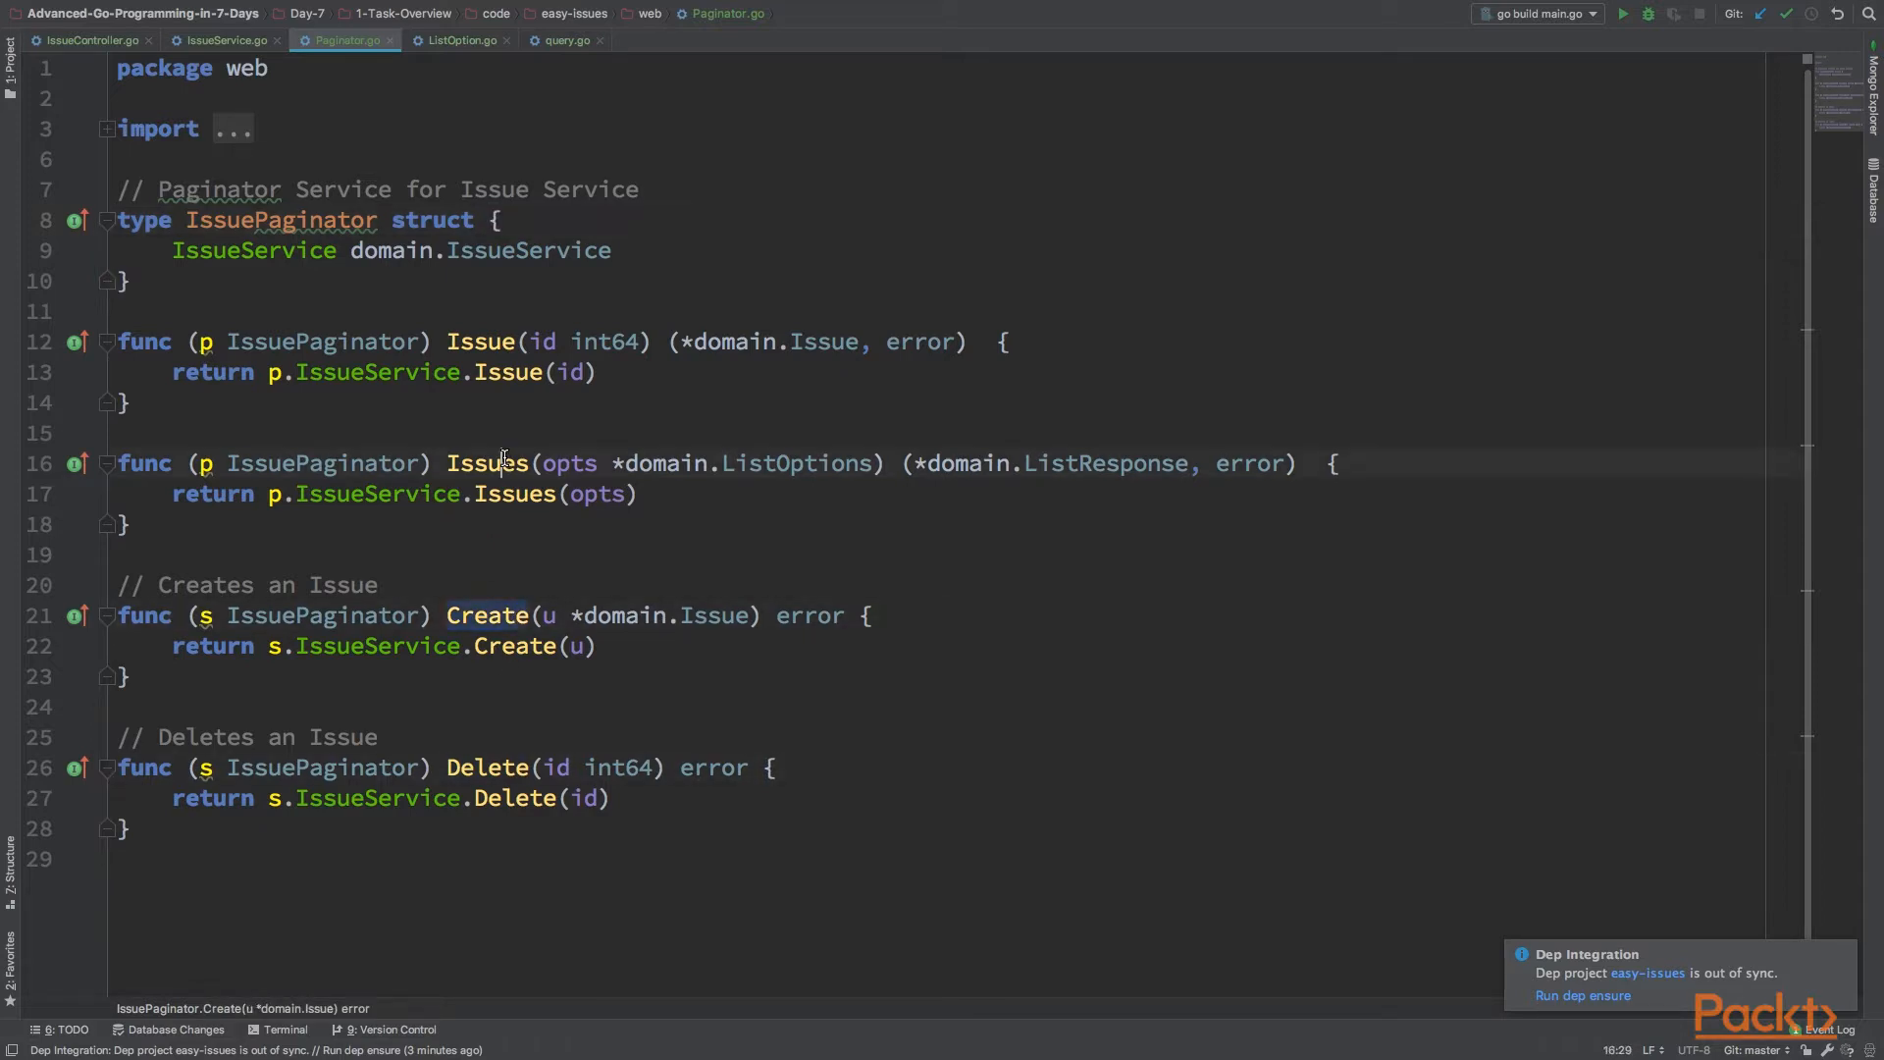
pyautogui.doubleClick(487, 463)
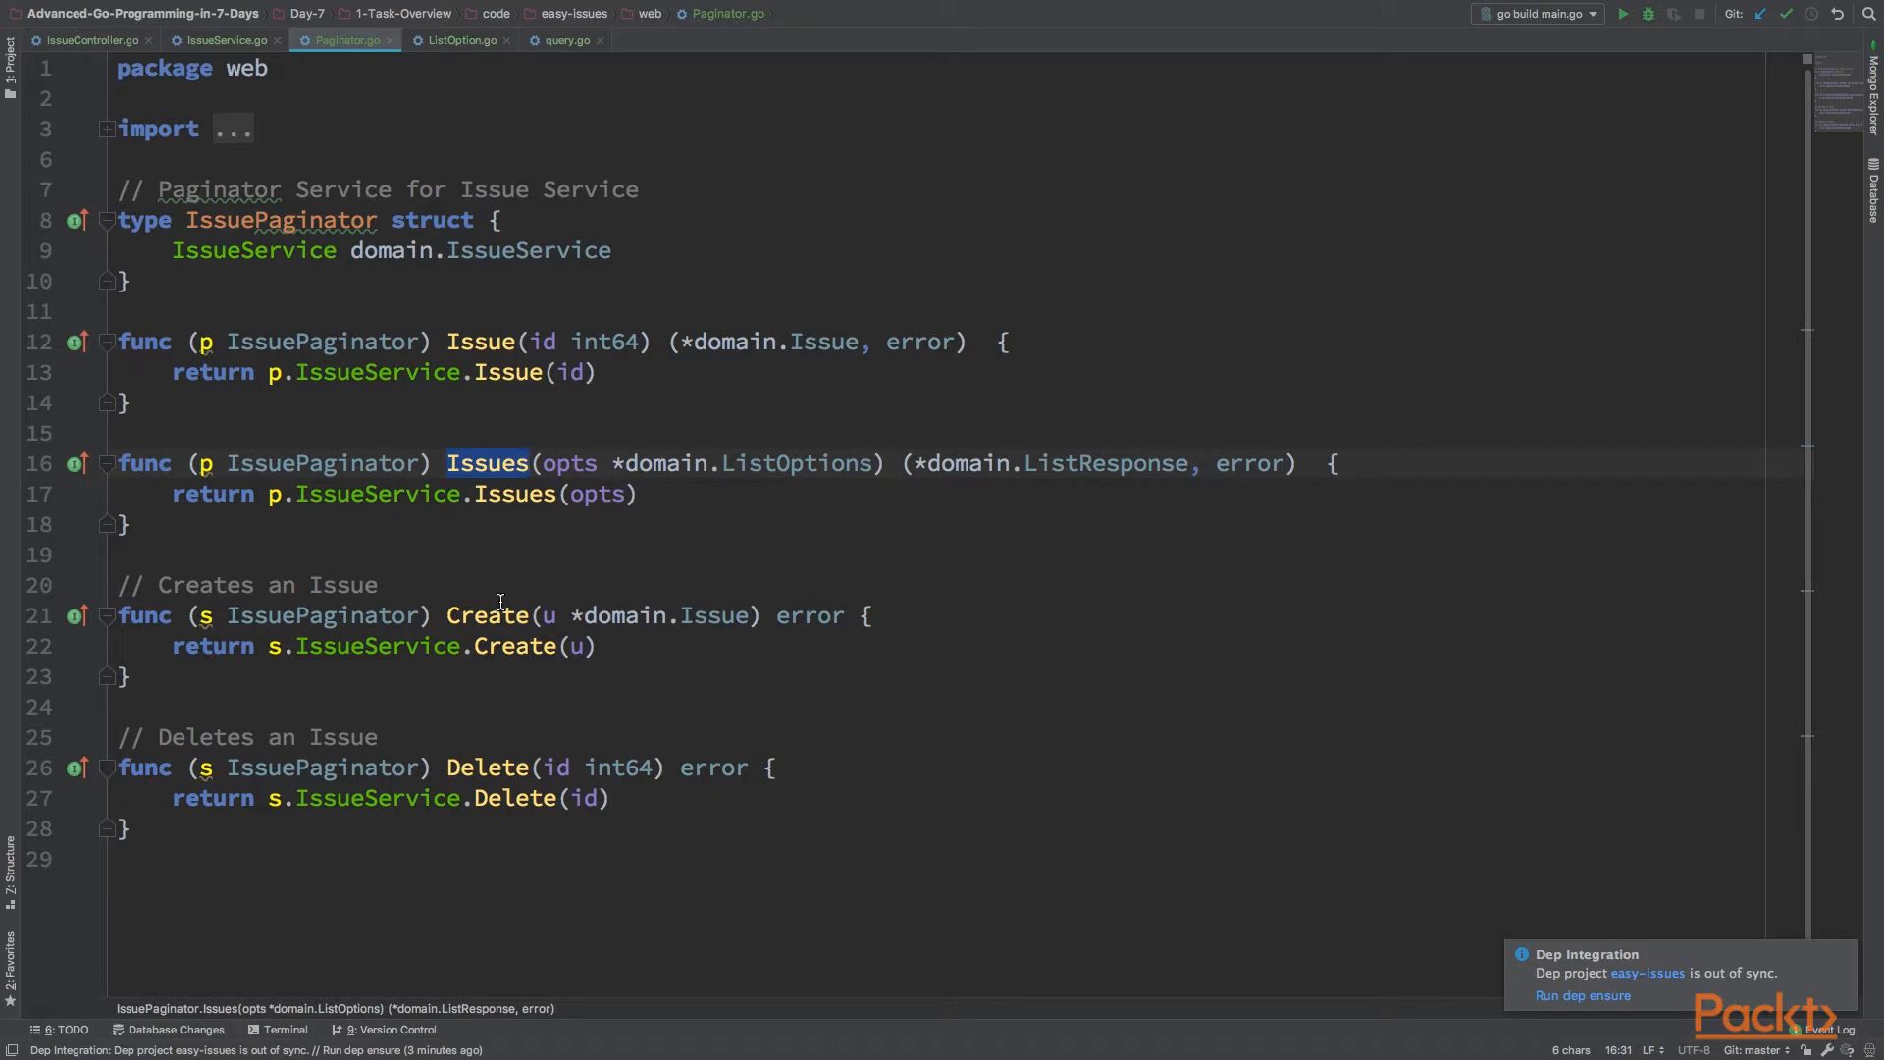
pyautogui.doubleClick(487, 767)
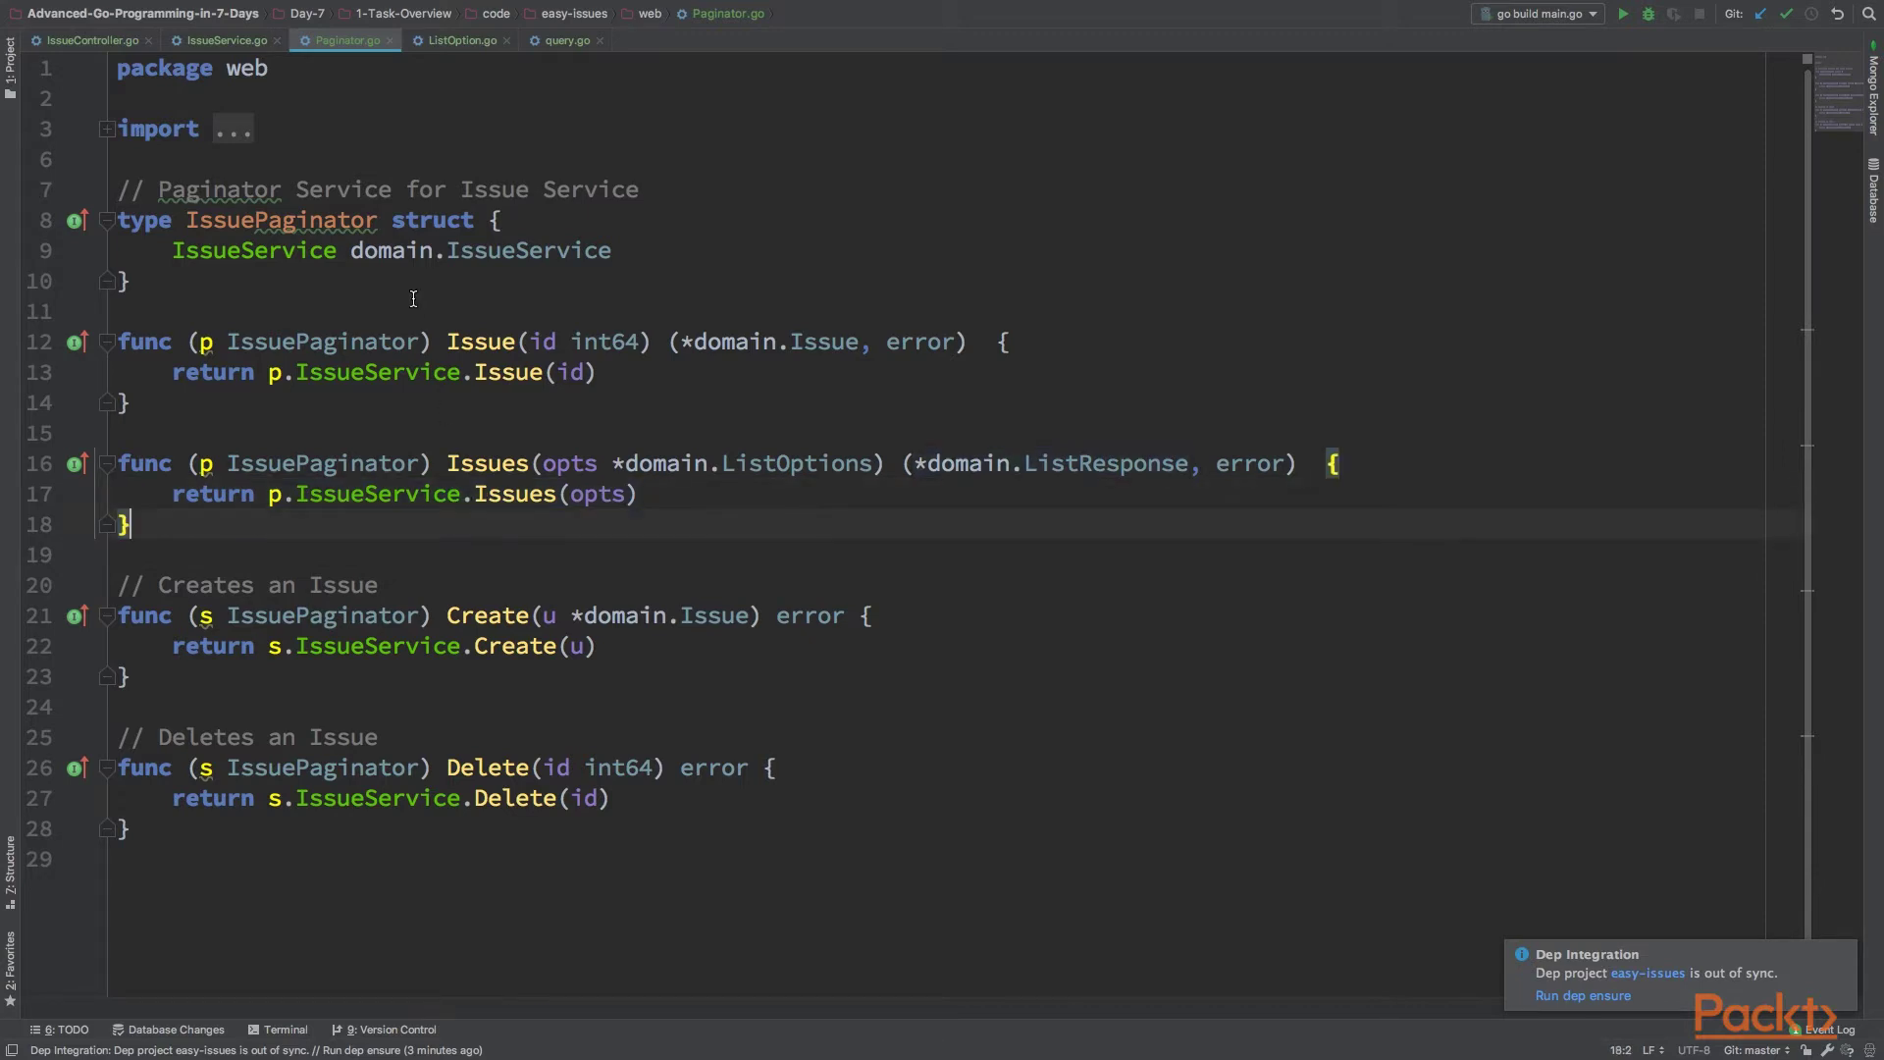
pyautogui.moveTo(508, 341)
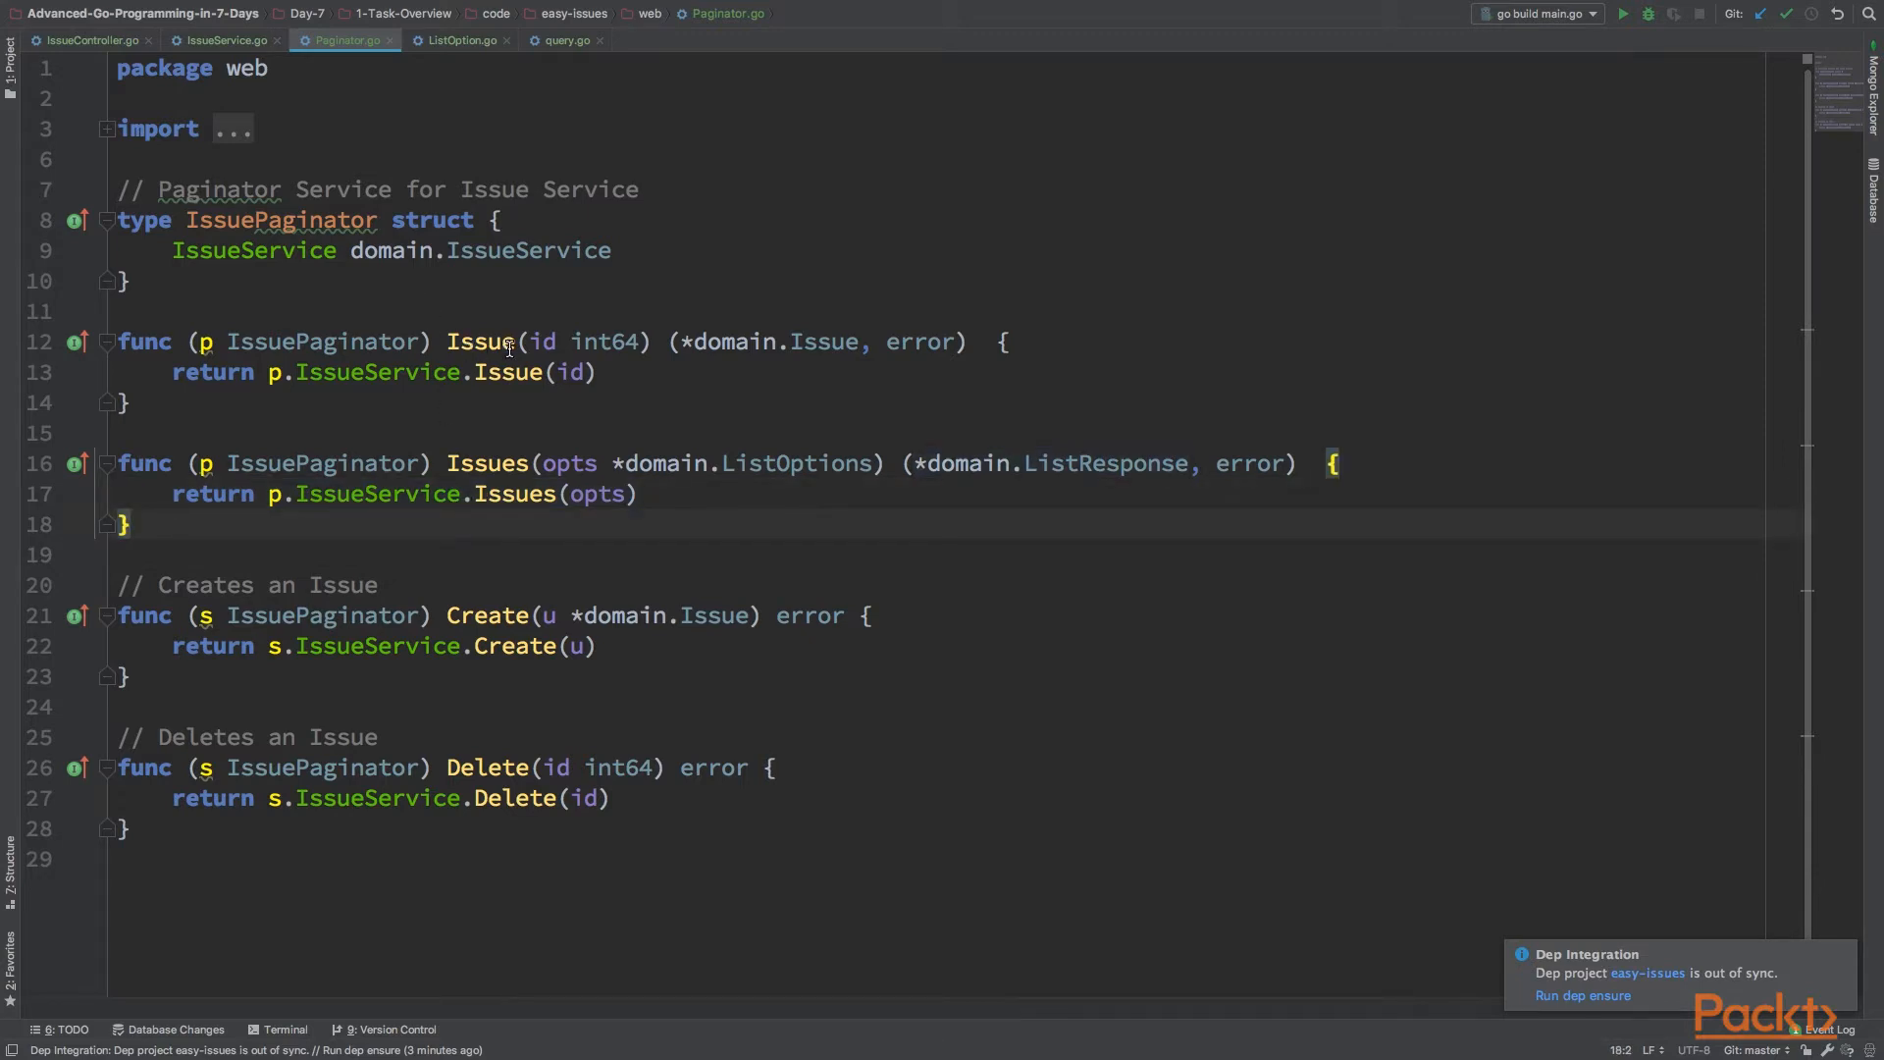
pyautogui.click(224, 40)
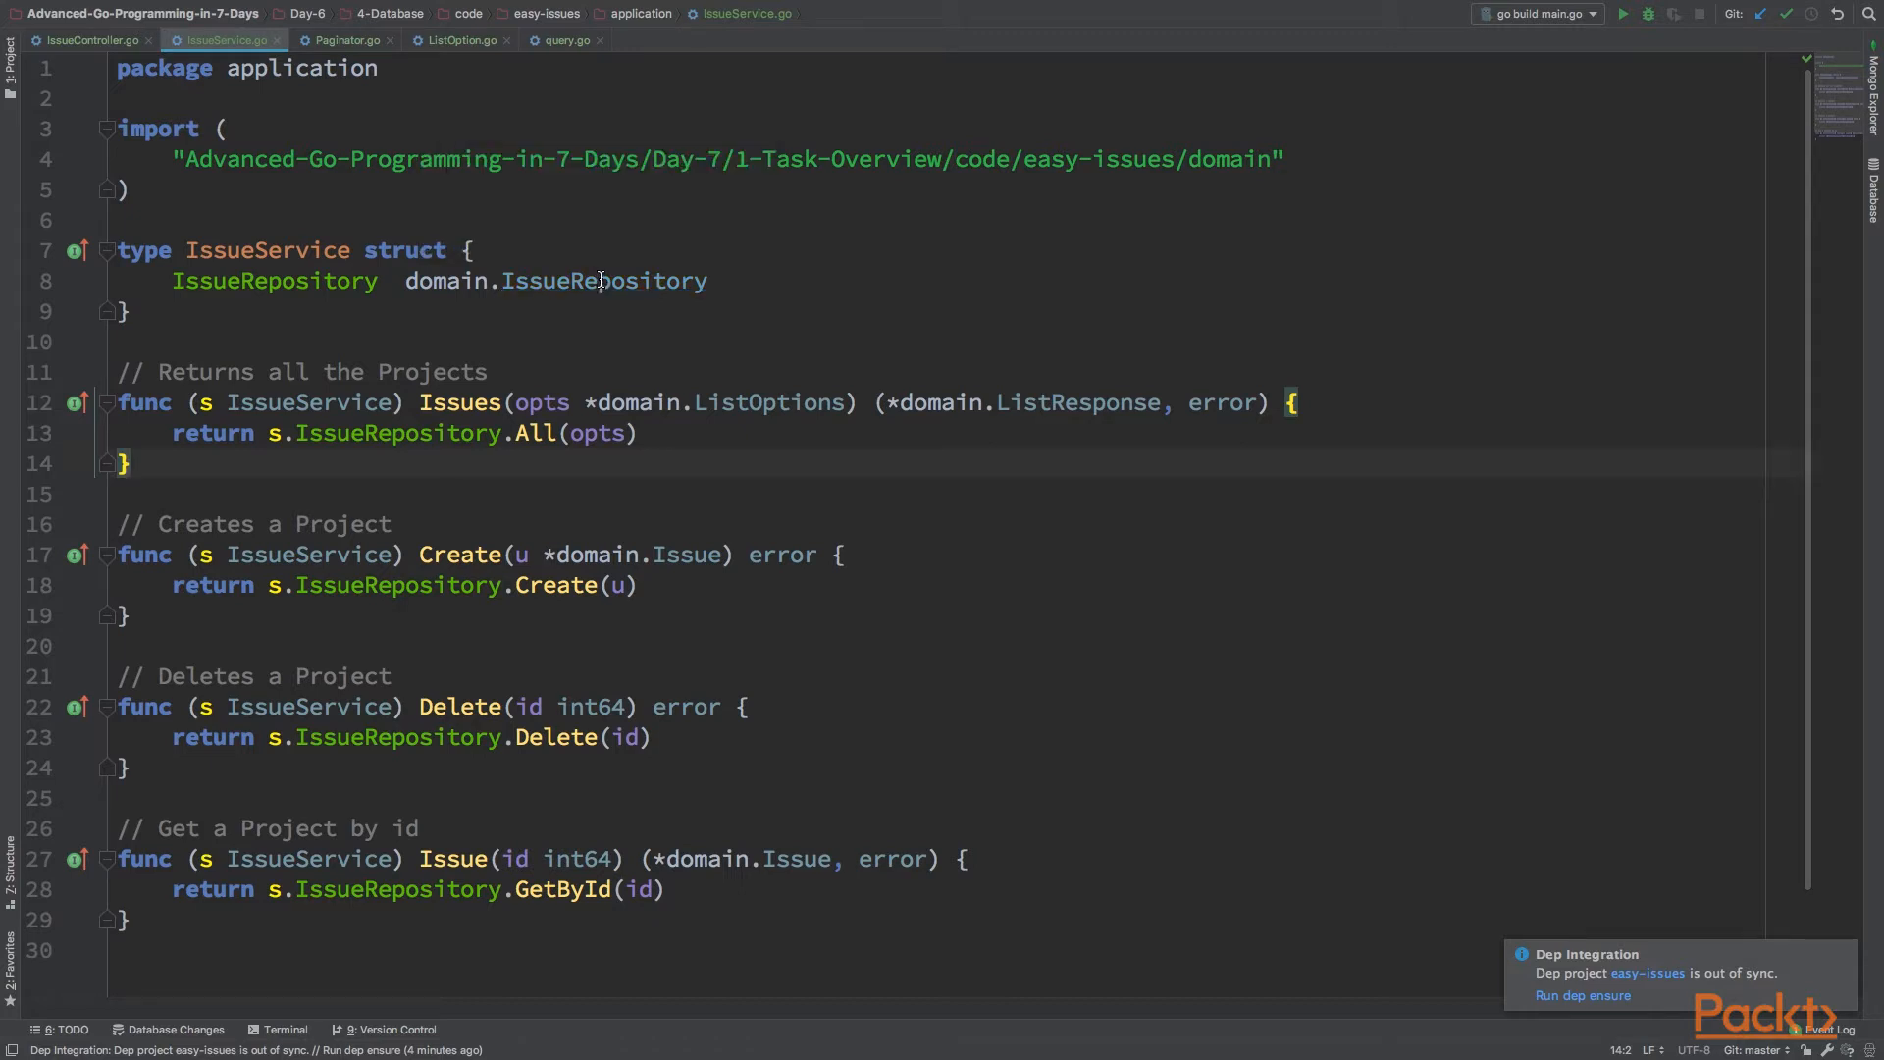
# Review the IssueService and IssueRepository interfaces in Issue.go, then return to ListOption.go
pyautogui.click(451, 39)
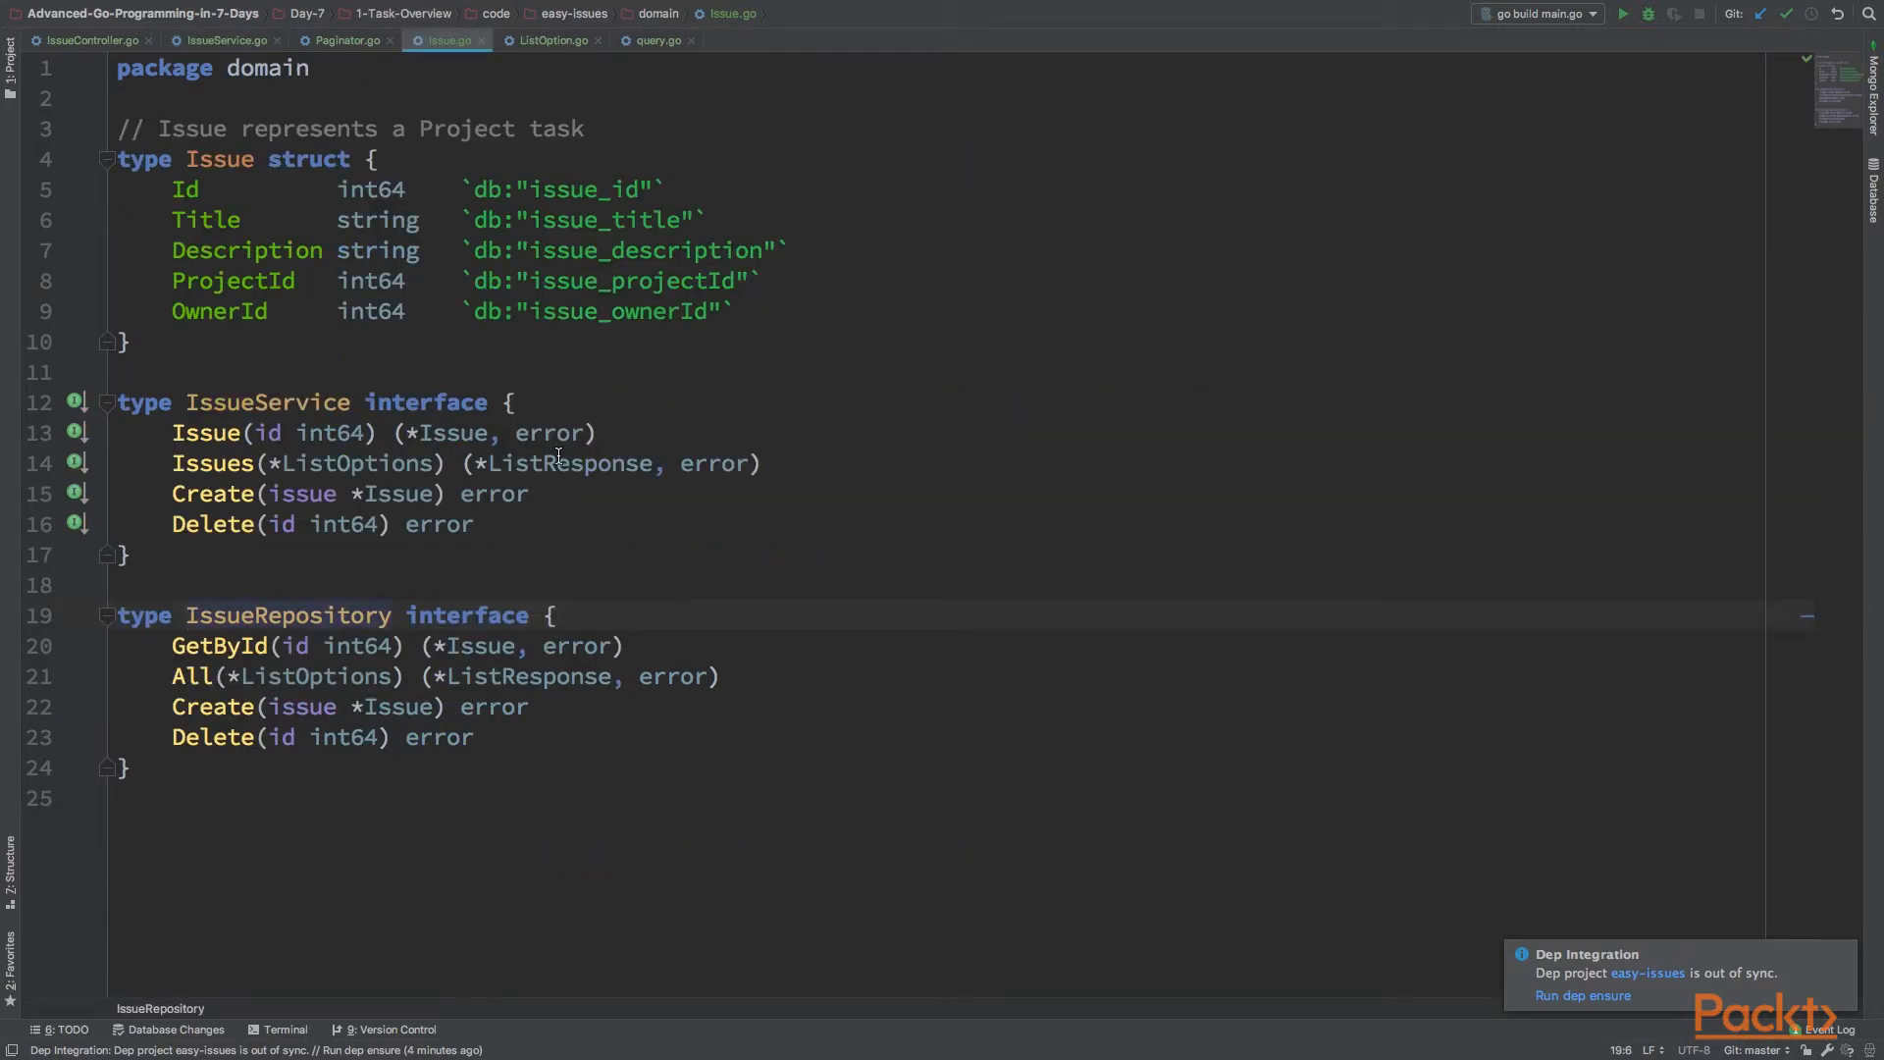
pyautogui.click(228, 675)
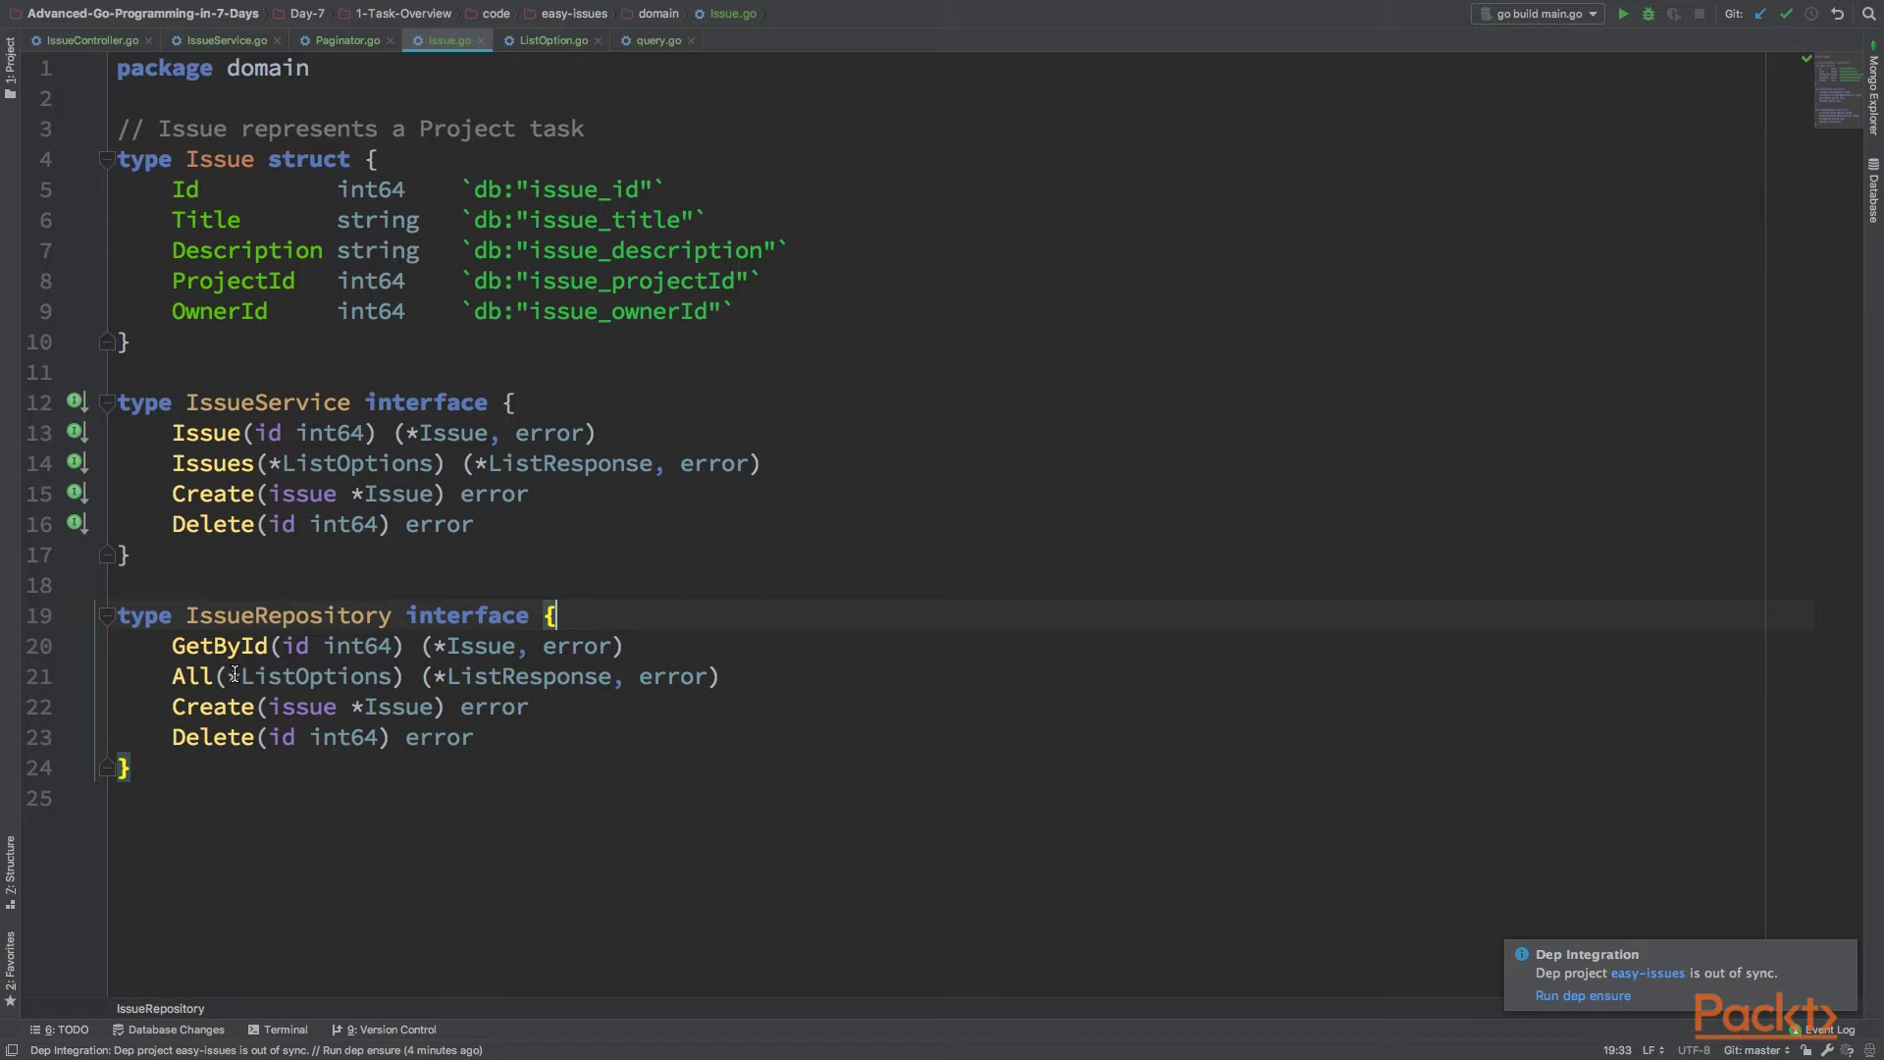
pyautogui.moveTo(385, 632)
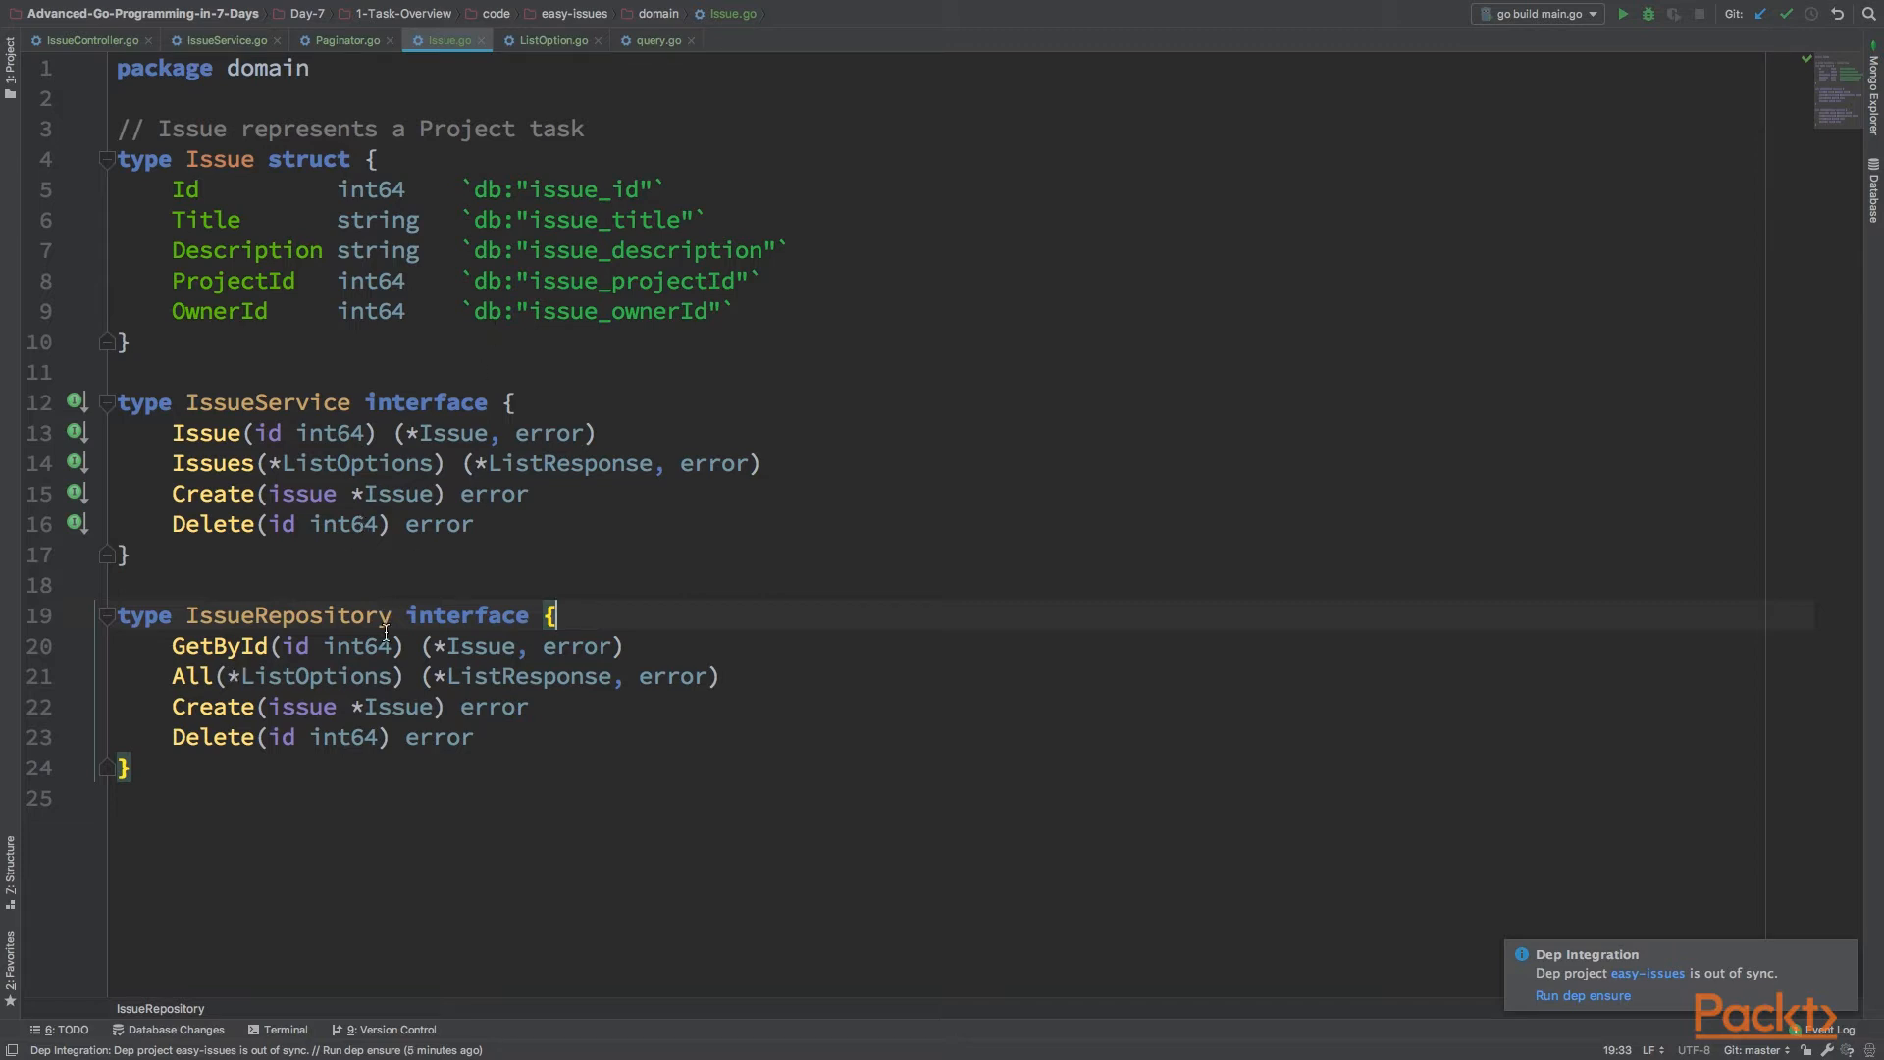
pyautogui.click(552, 40)
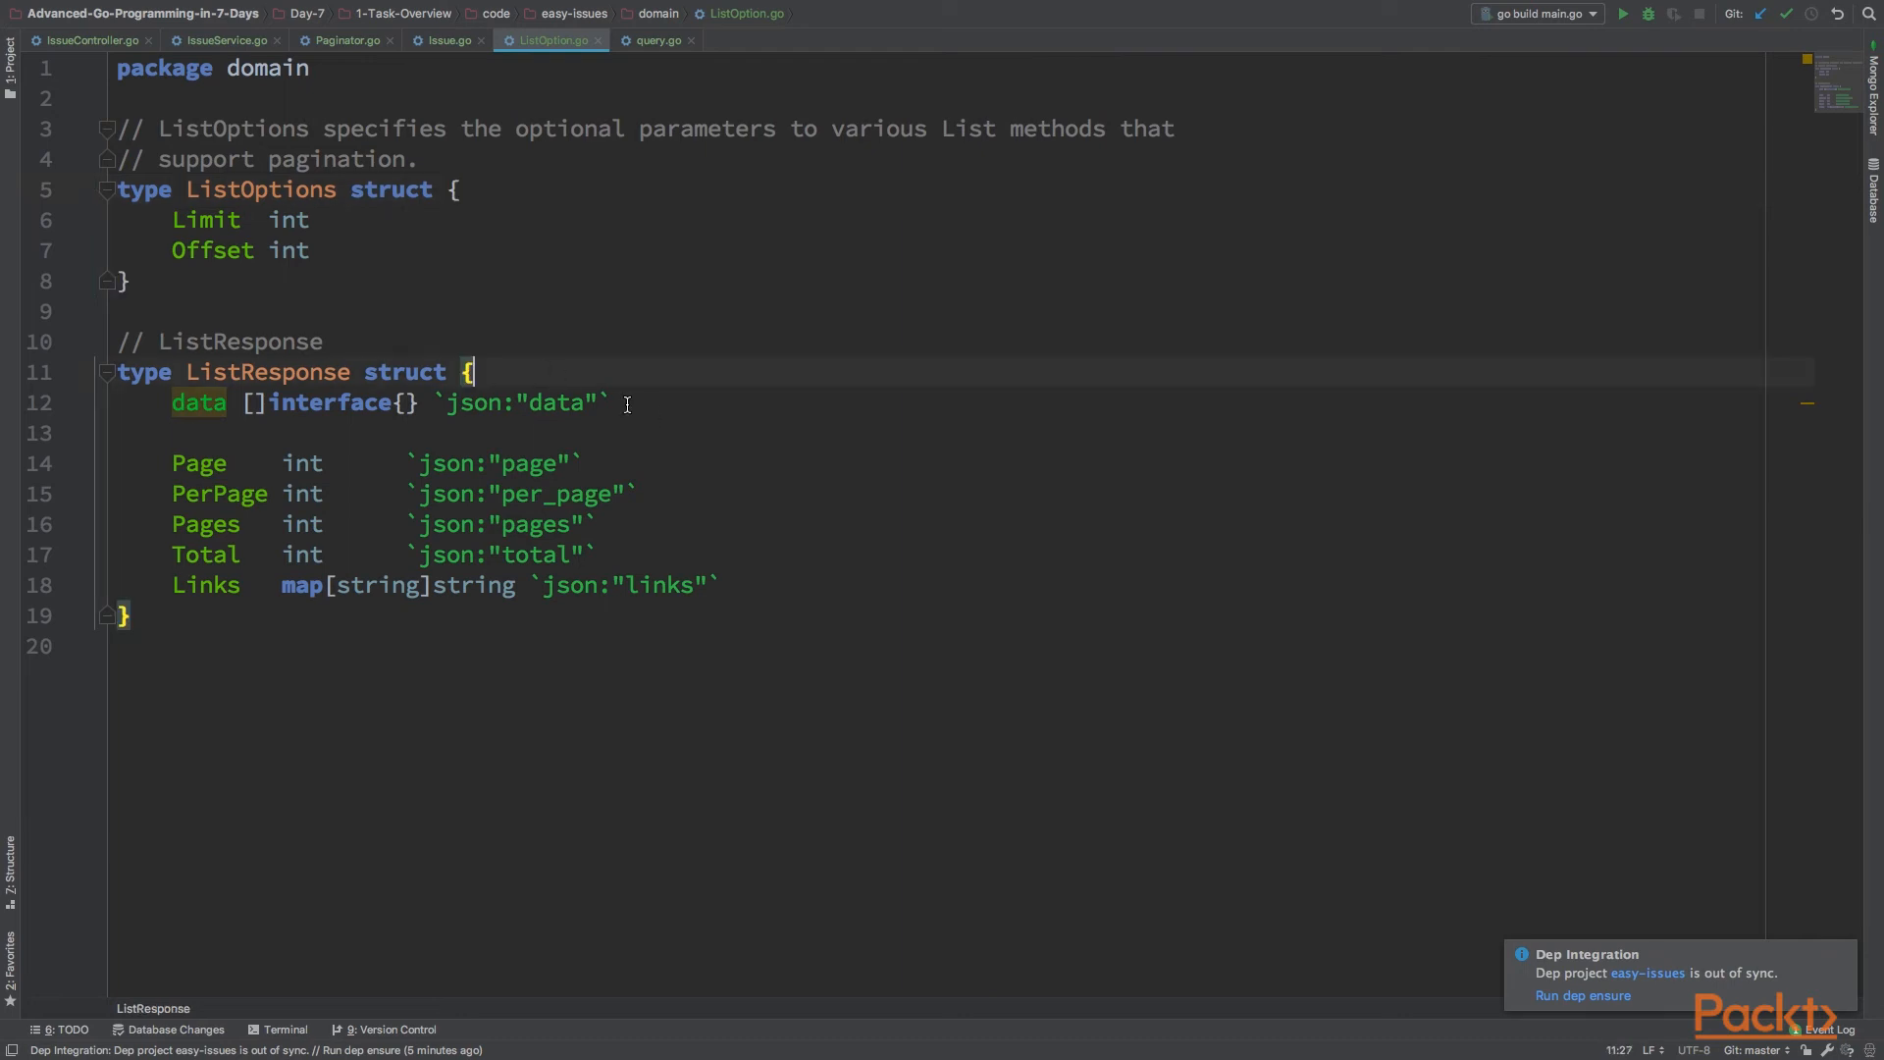
pyautogui.click(98, 310)
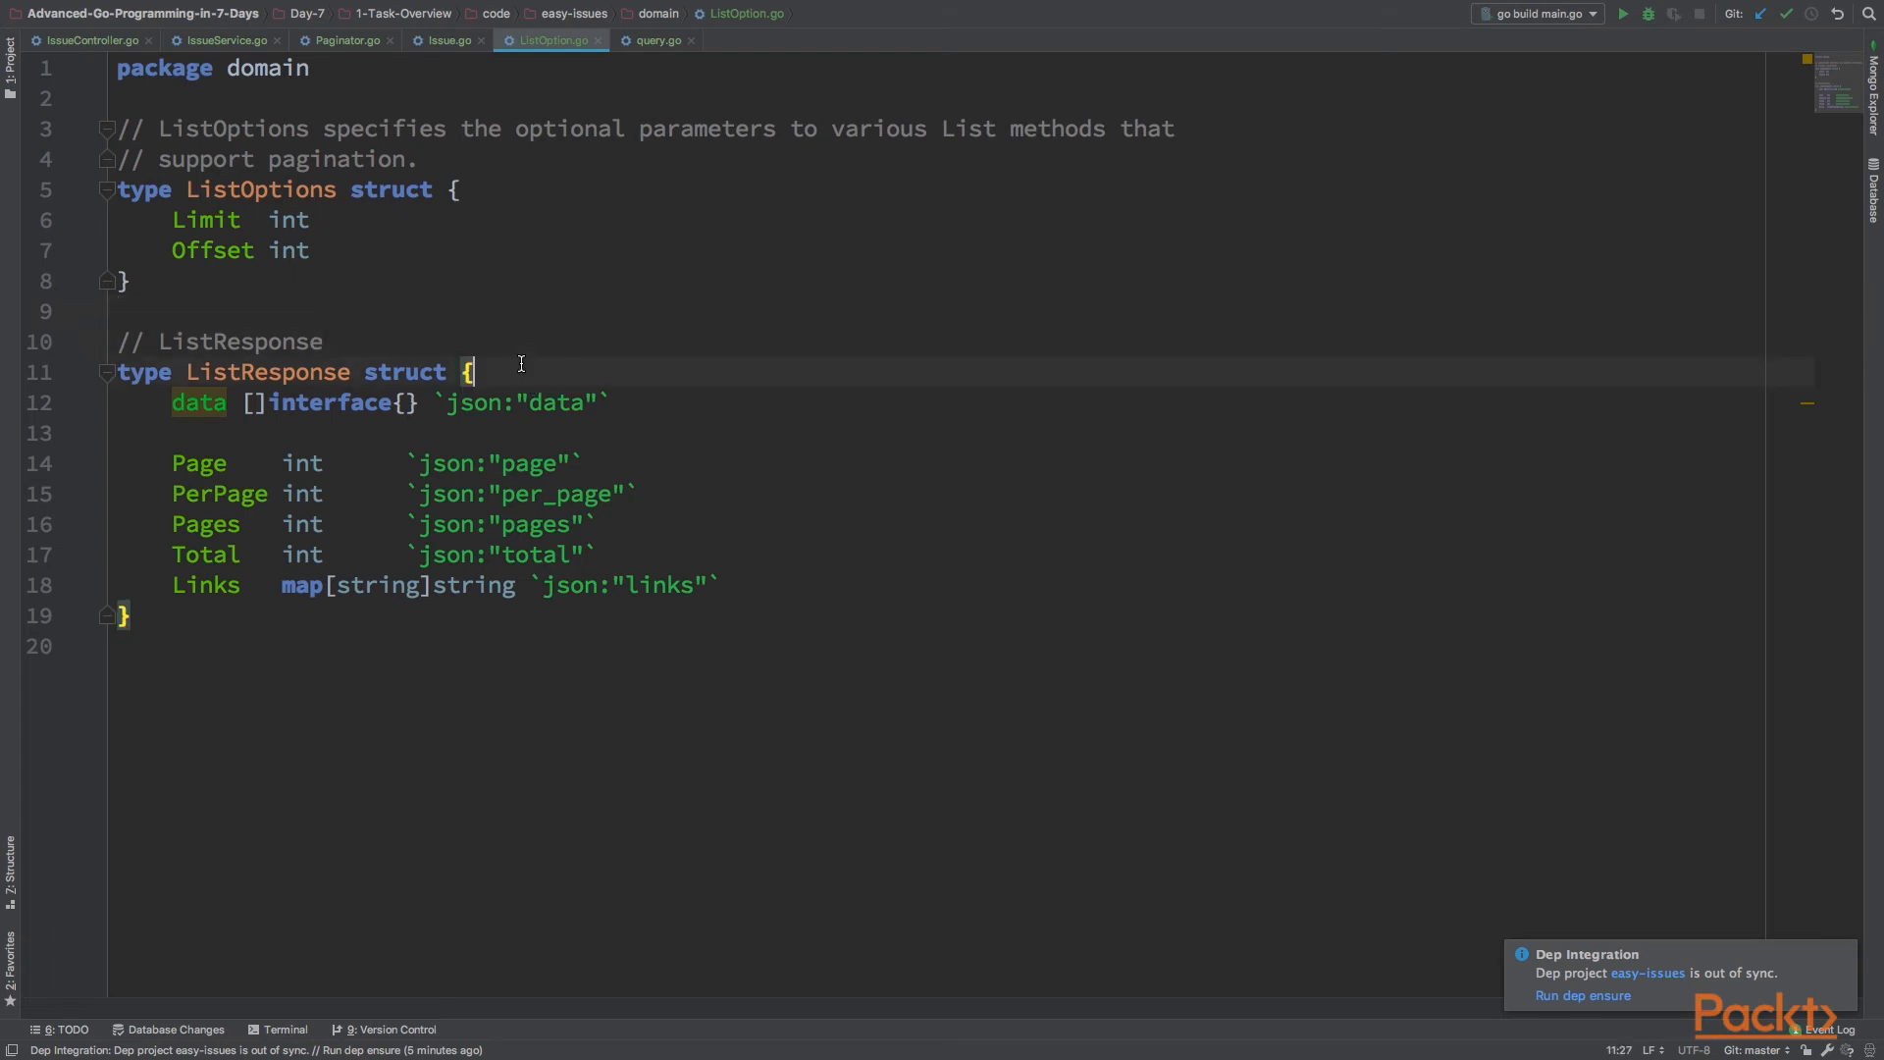
pyautogui.click(314, 220)
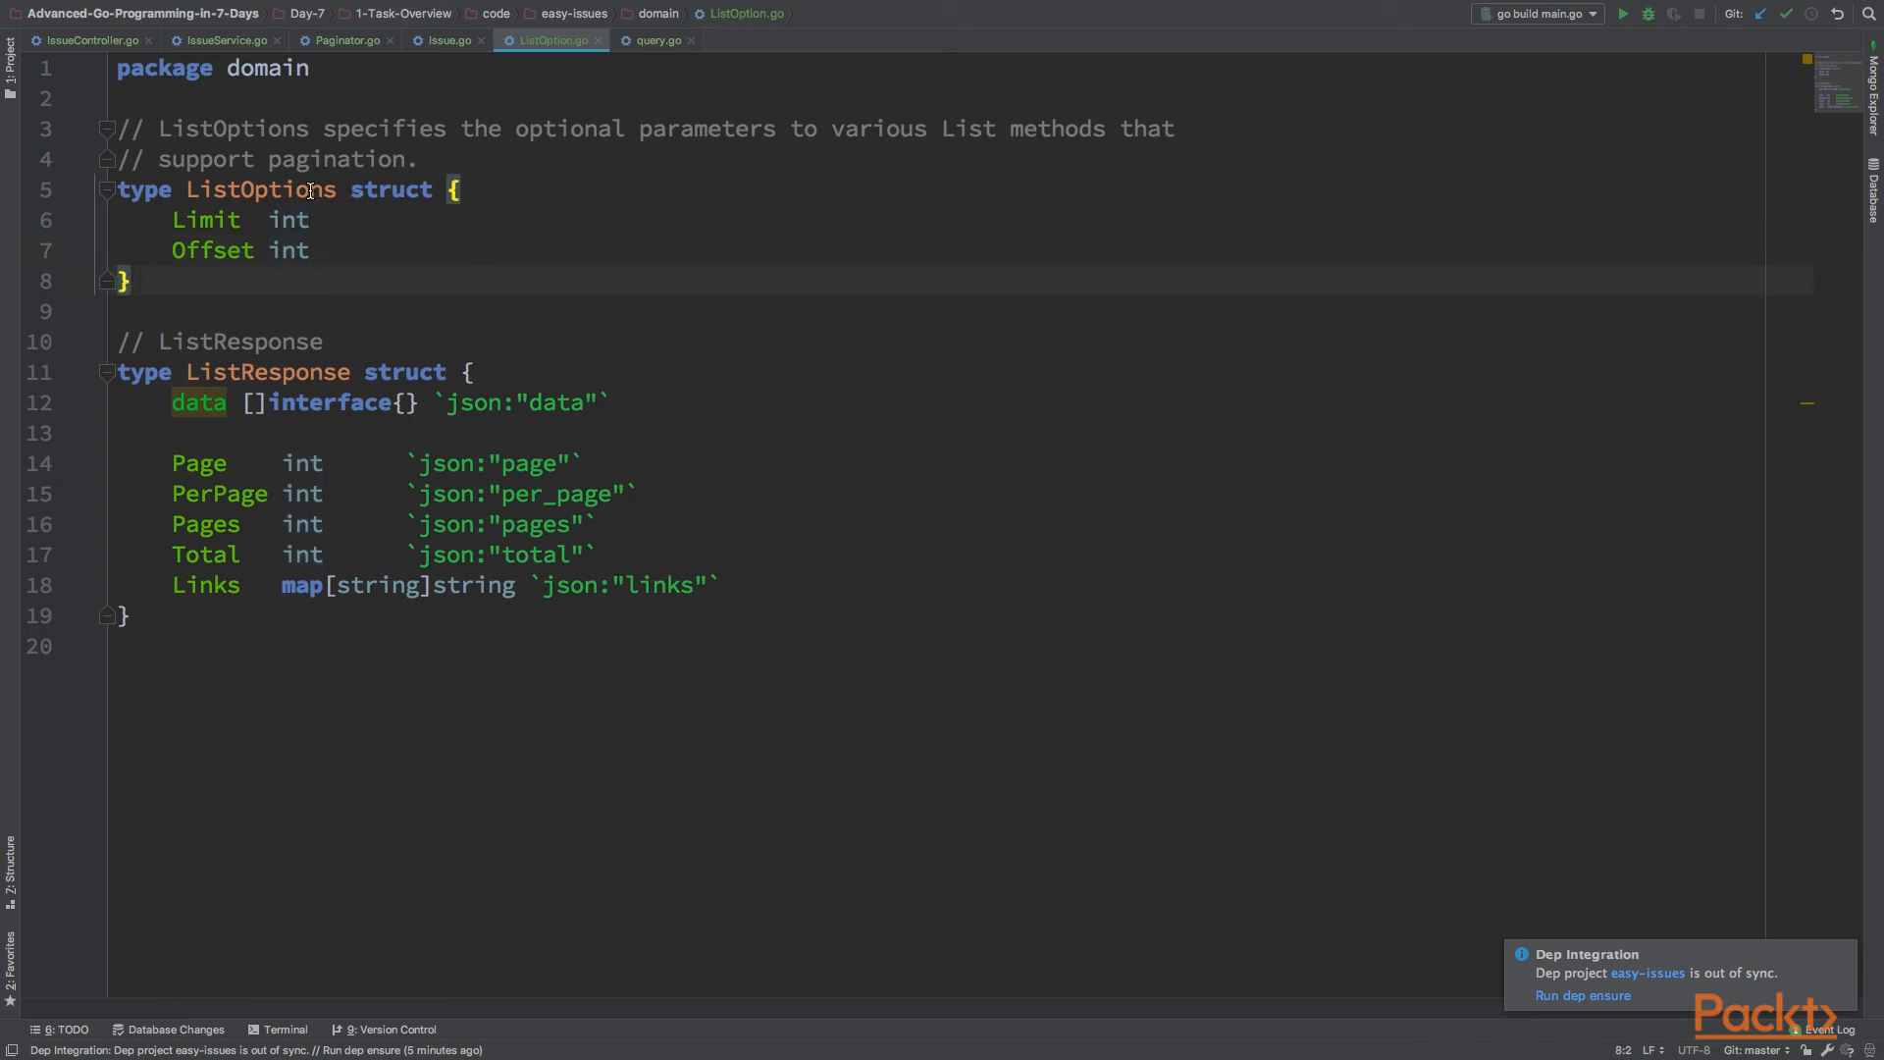
pyautogui.doubleClick(259, 191)
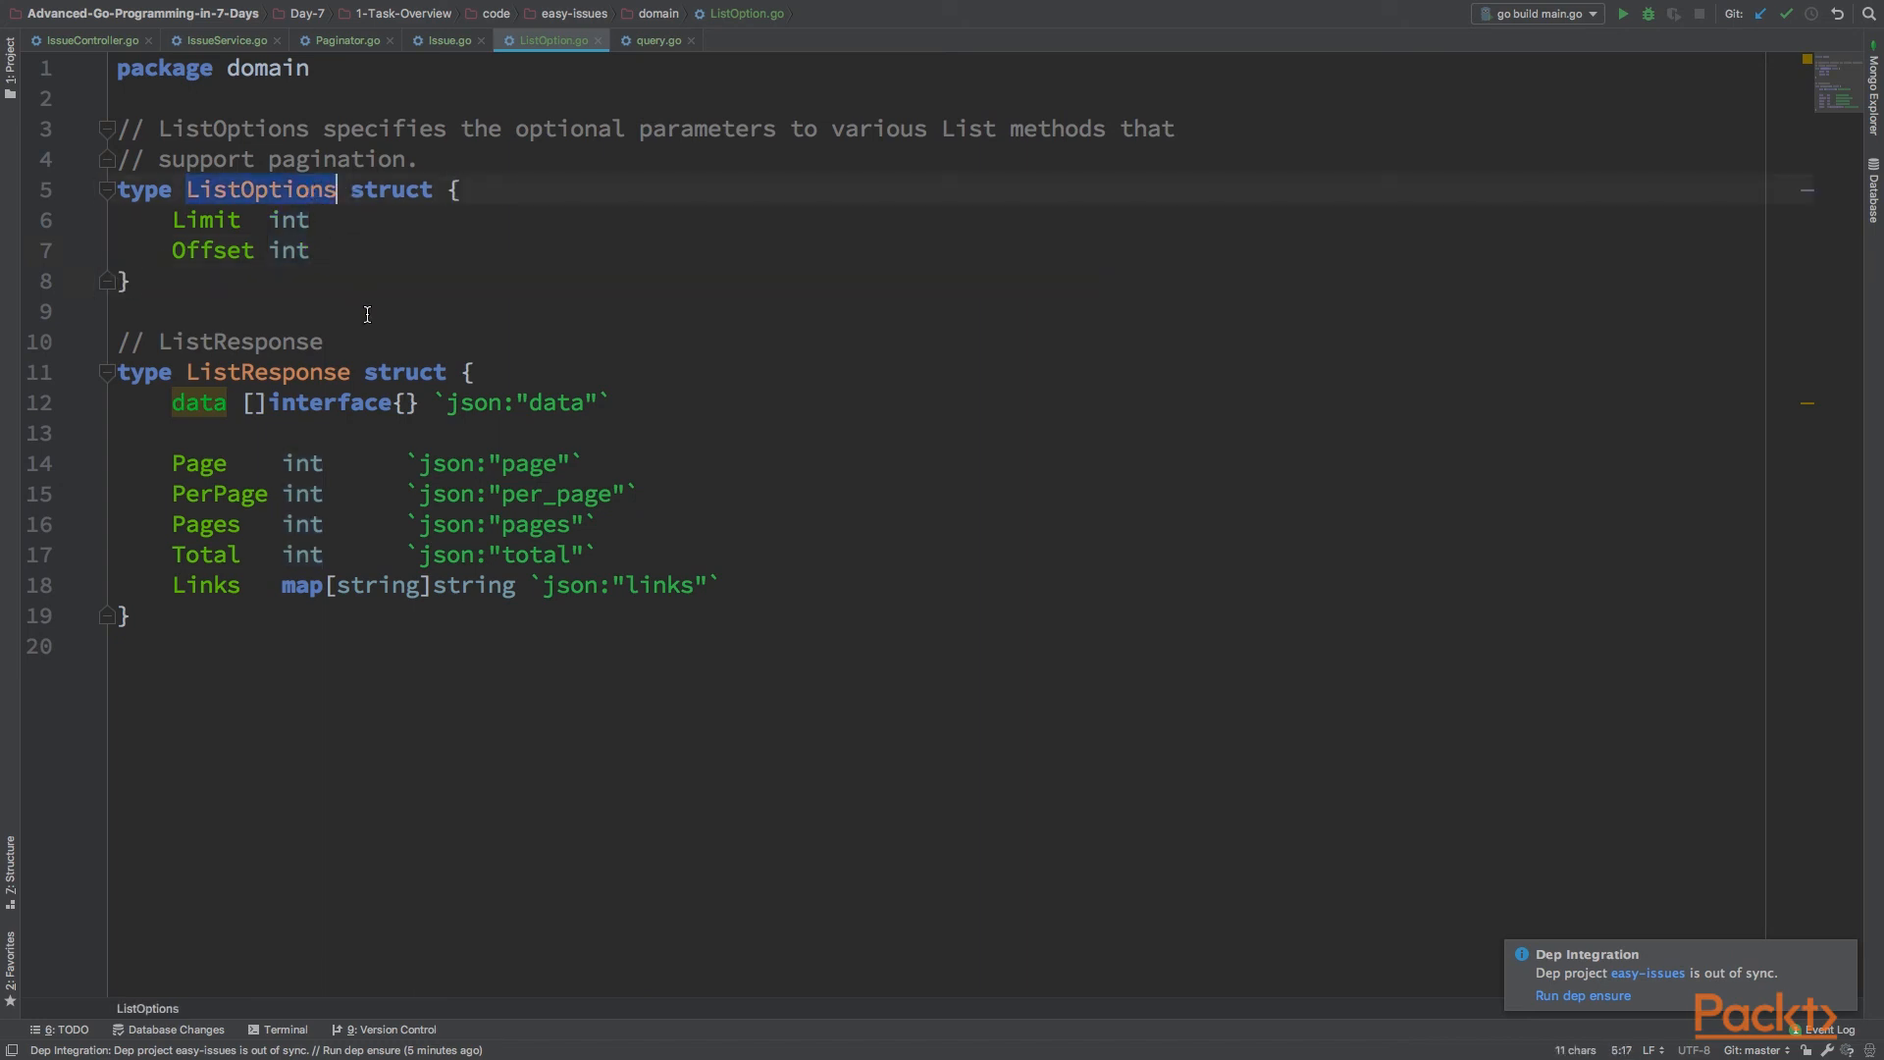